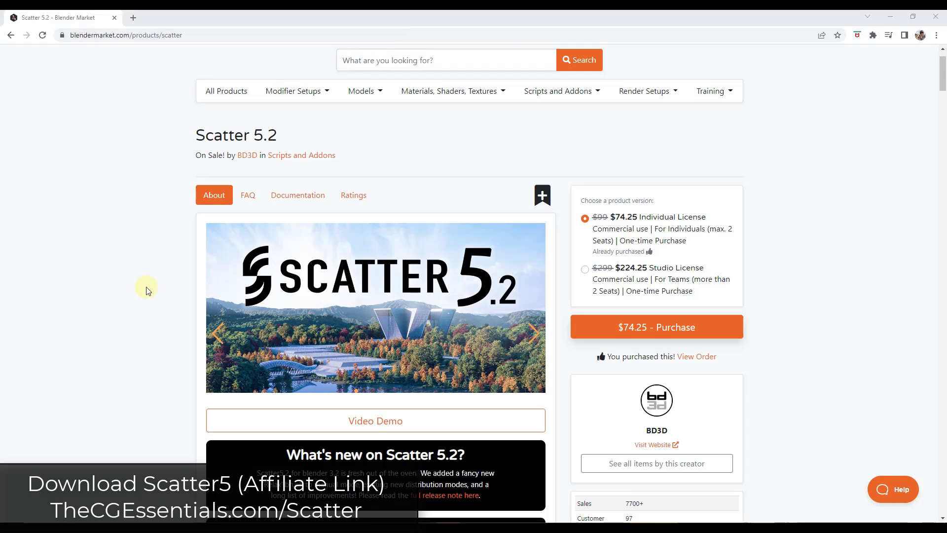
{"action": "mouse_move", "coordinate": [148, 295]}
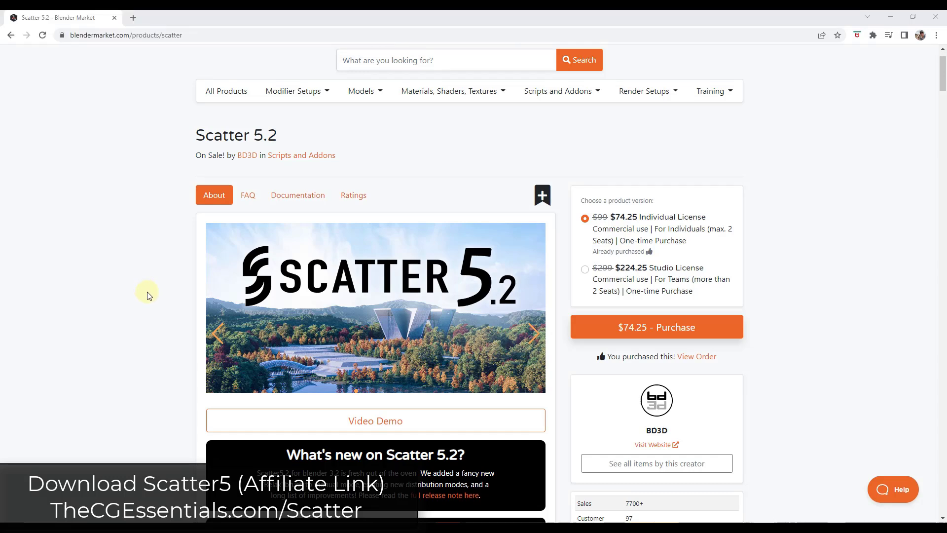
{"action": "mouse_move", "coordinate": [125, 245]}
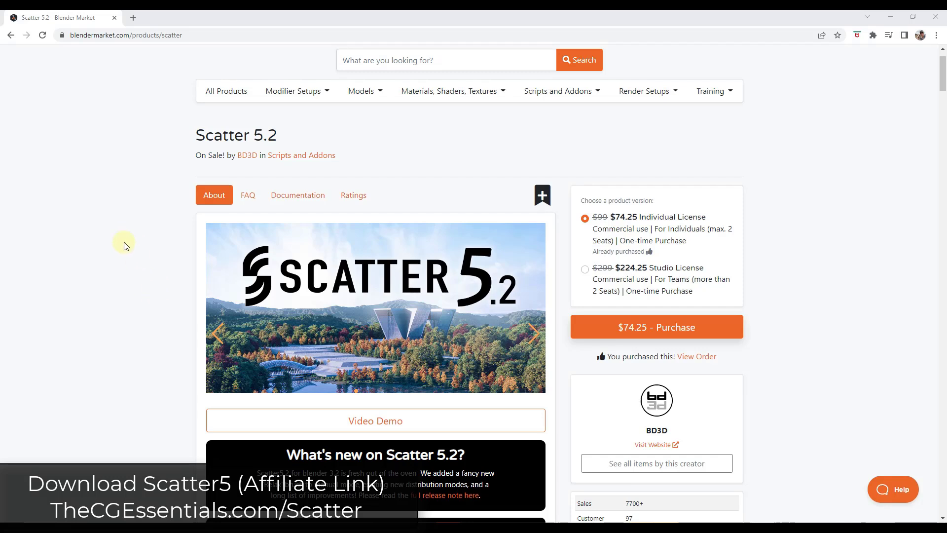
{"action": "mouse_move", "coordinate": [135, 260]}
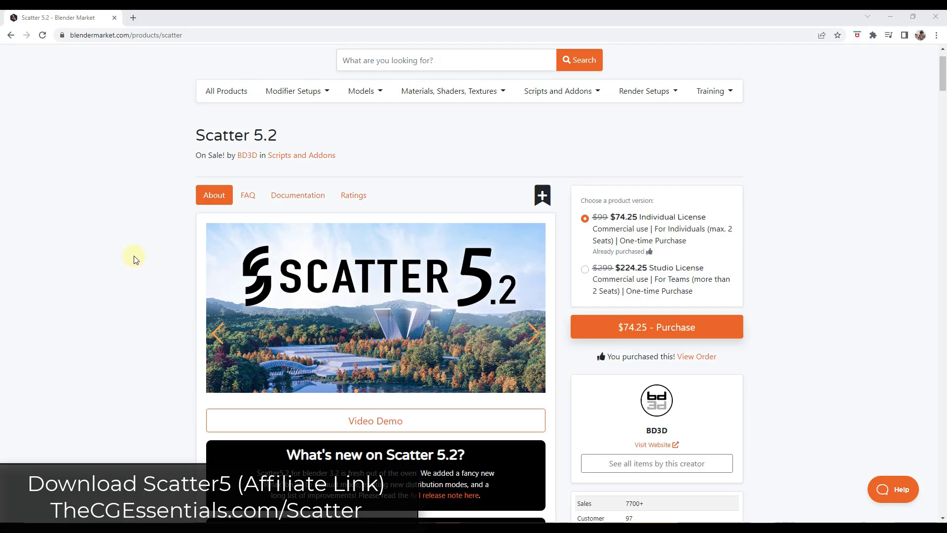
{"action": "mouse_move", "coordinate": [138, 255]}
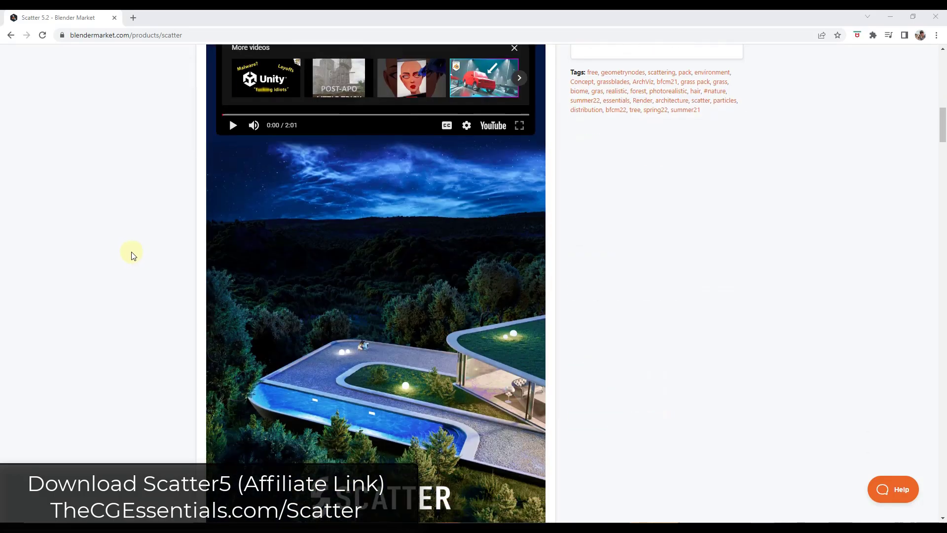
- Open the sites.google.com Scatter5 Docs link from the Documentation tab in a new tab
{"action": "scroll", "scroll_direction": "down", "scroll_amount": 3}
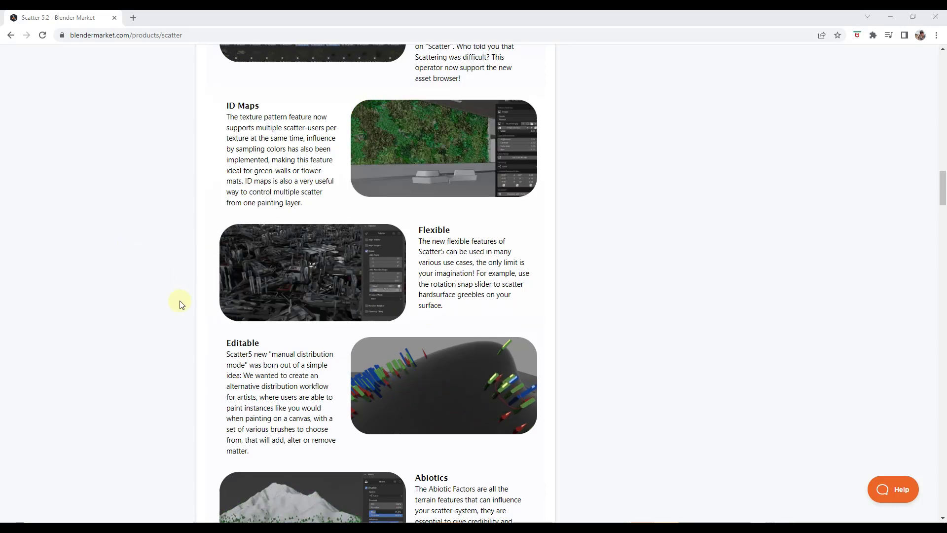
{"action": "scroll", "scroll_direction": "down", "scroll_amount": 3}
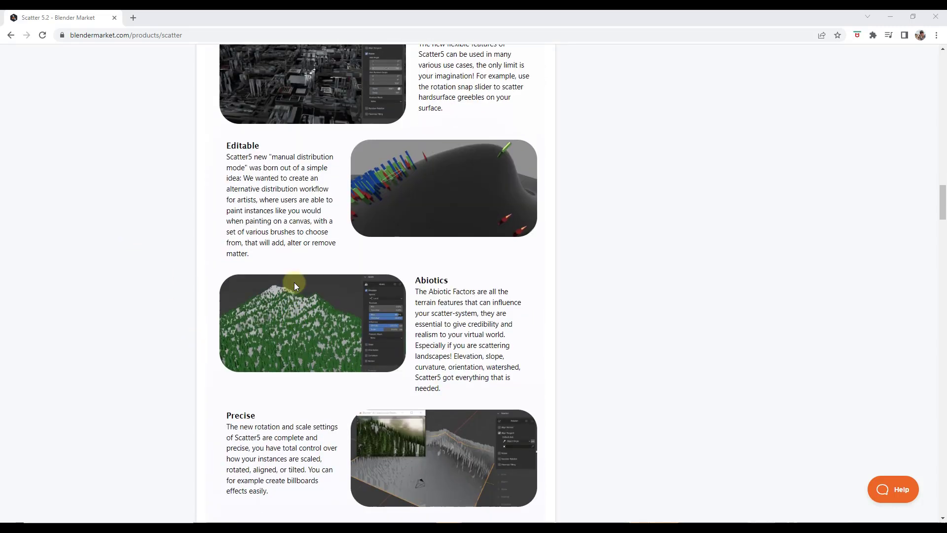
{"action": "scroll", "scroll_direction": "down", "scroll_amount": 3}
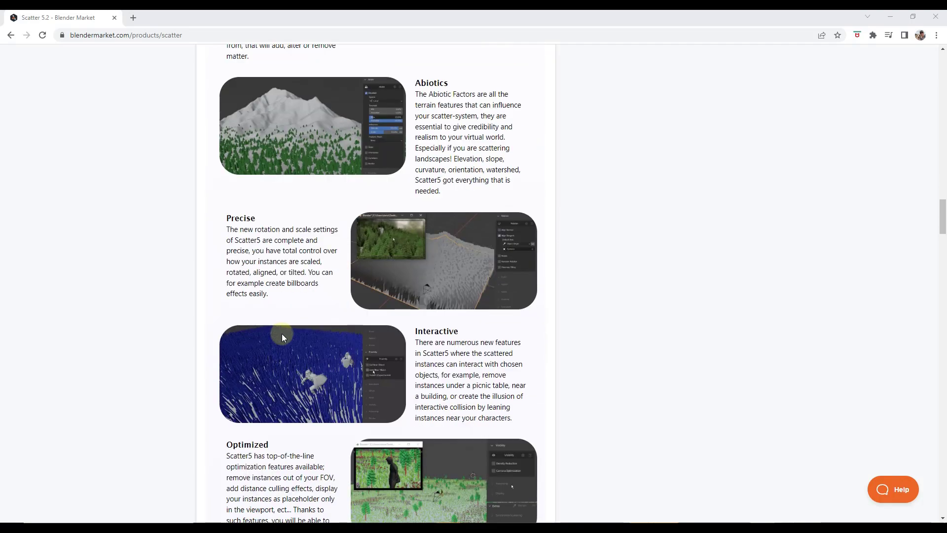
{"action": "scroll", "scroll_direction": "down", "scroll_amount": 3}
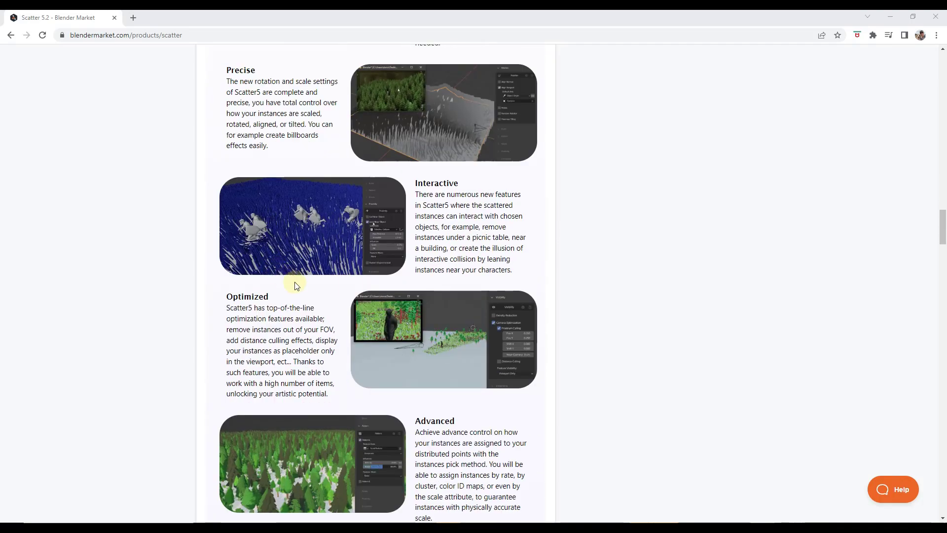
{"action": "scroll", "scroll_direction": "down", "scroll_amount": 3}
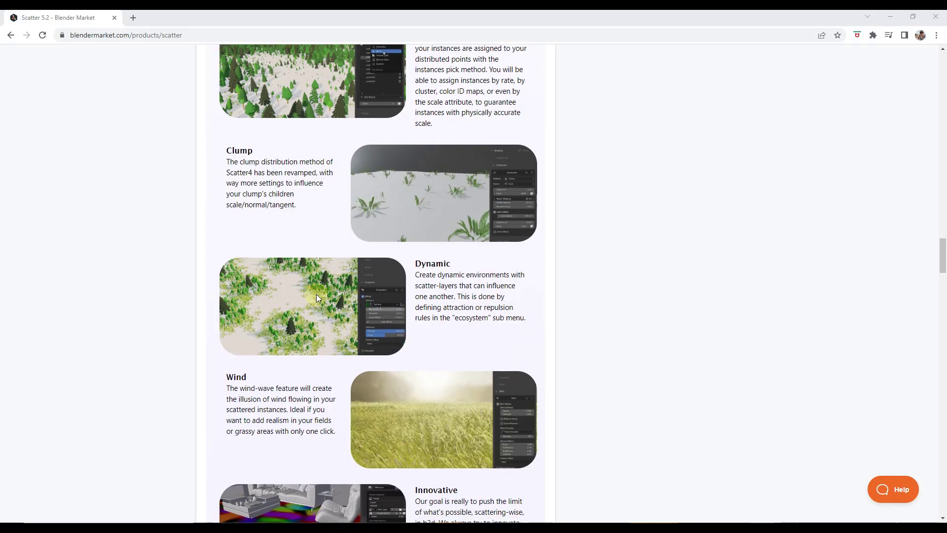
{"action": "scroll", "scroll_direction": "up", "scroll_amount": 3}
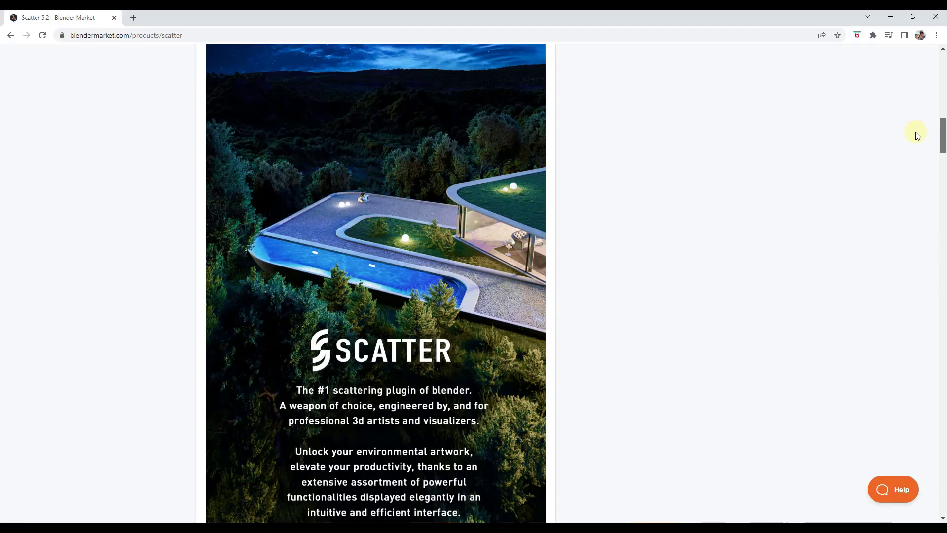
{"action": "scroll", "scroll_direction": "down", "scroll_amount": 3}
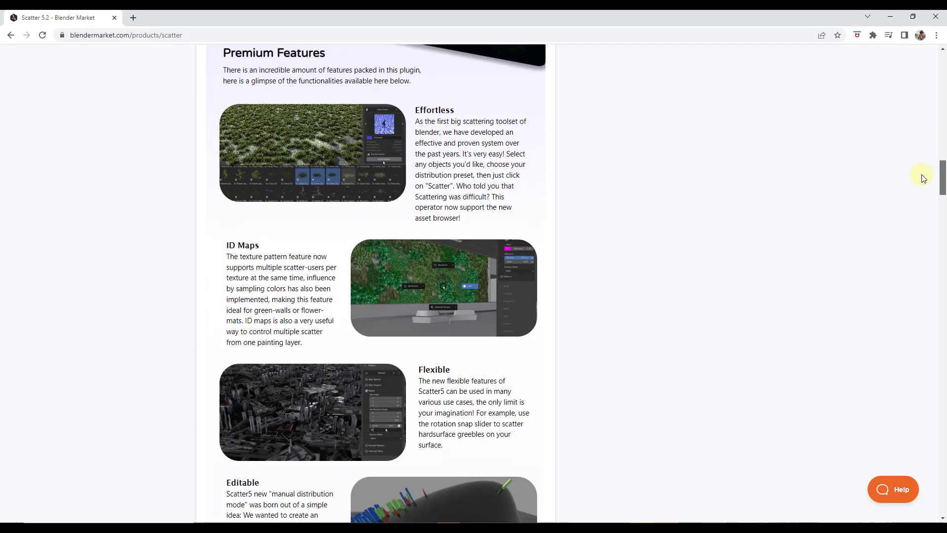
{"action": "scroll", "scroll_direction": "down", "scroll_amount": 3}
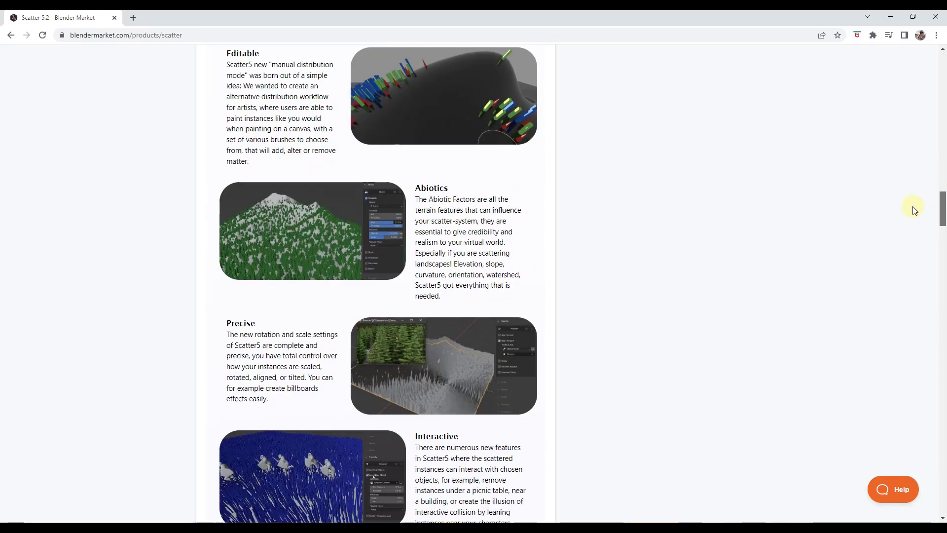
{"action": "scroll", "scroll_direction": "down", "scroll_amount": 3}
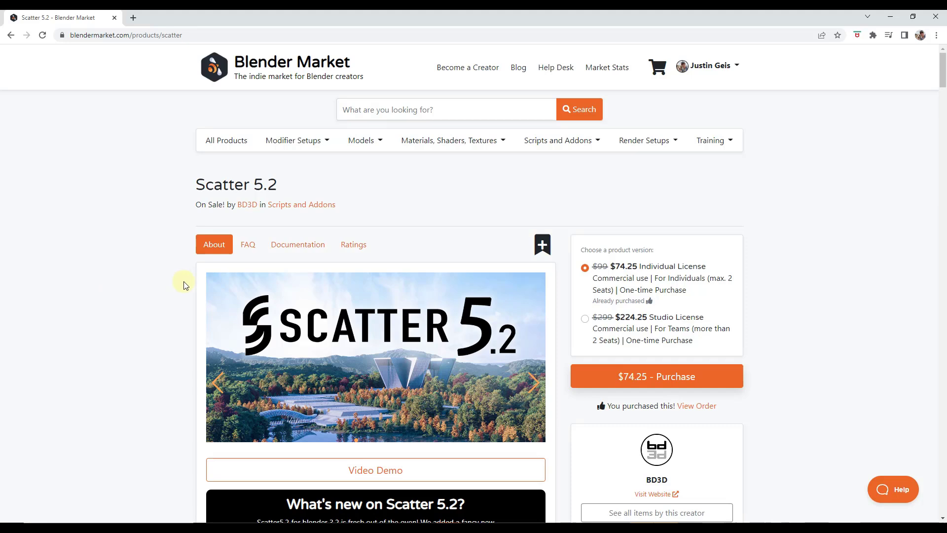
{"action": "left_click", "coordinate": [297, 244]}
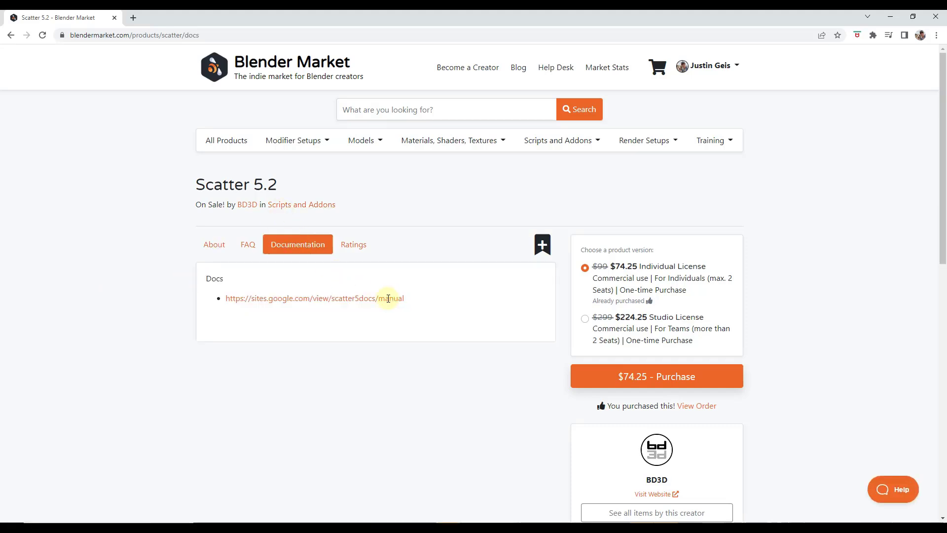
{"action": "right_click", "coordinate": [314, 298]}
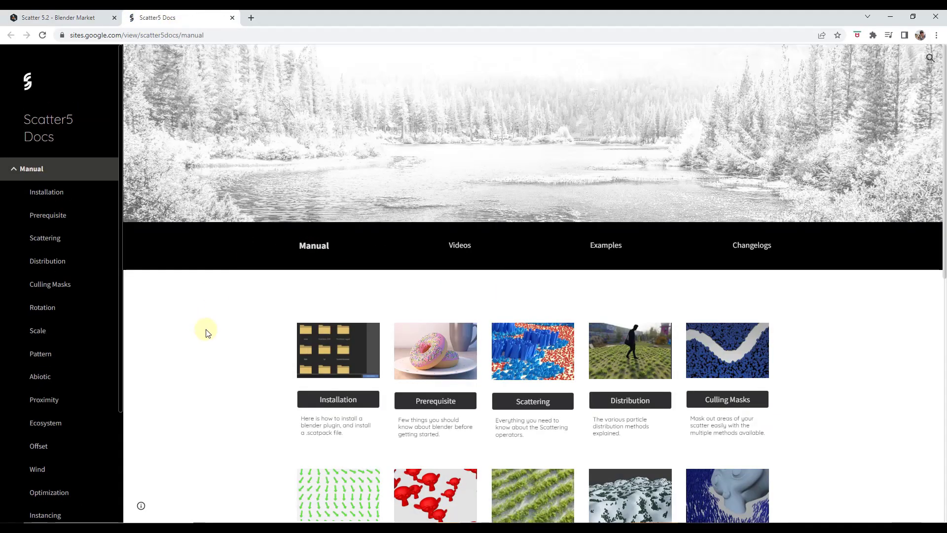
{"action": "scroll", "scroll_direction": "down", "scroll_amount": 3}
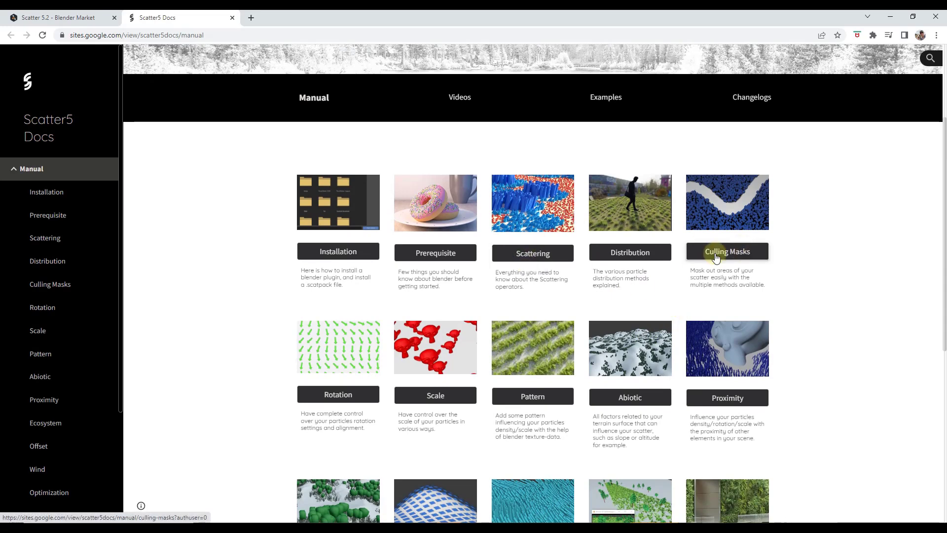
{"action": "mouse_move", "coordinate": [533, 254]}
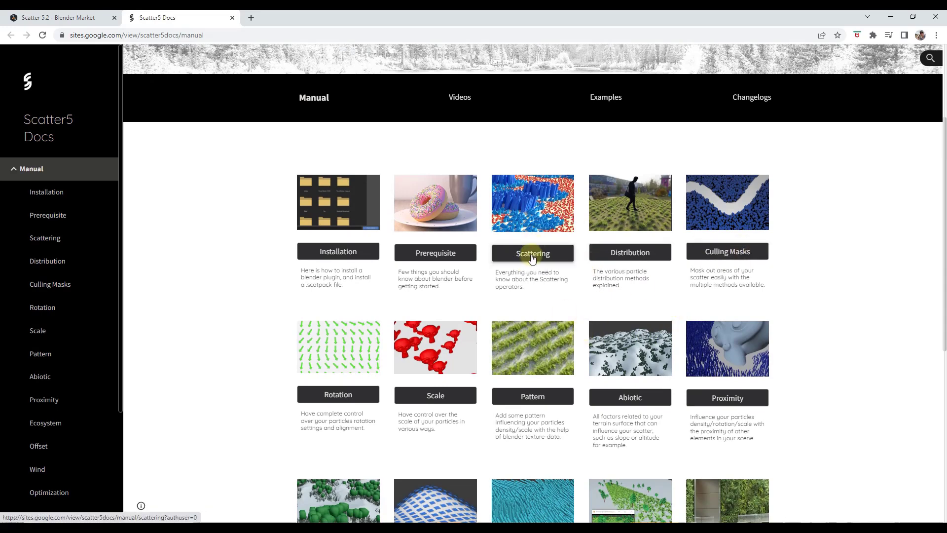
- Read the manual's Scattering page, then the Scale page on Default and Random Scale
{"action": "left_click", "coordinate": [532, 253]}
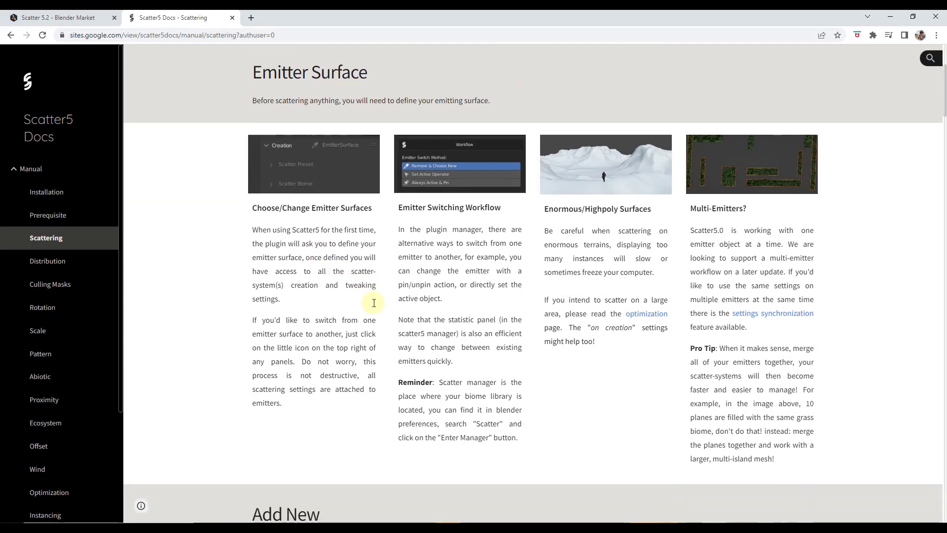
{"action": "scroll", "scroll_direction": "down", "scroll_amount": 3}
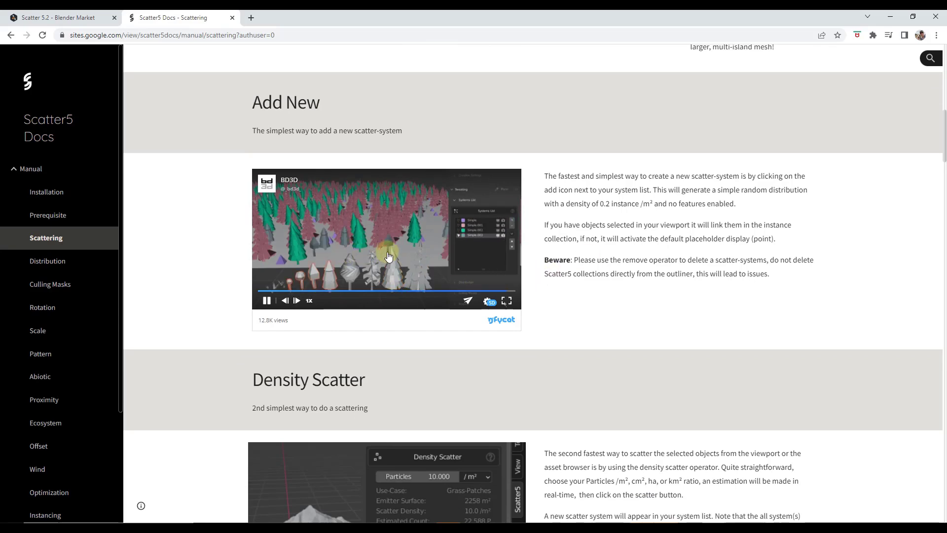
{"action": "scroll", "scroll_direction": "down", "scroll_amount": 3}
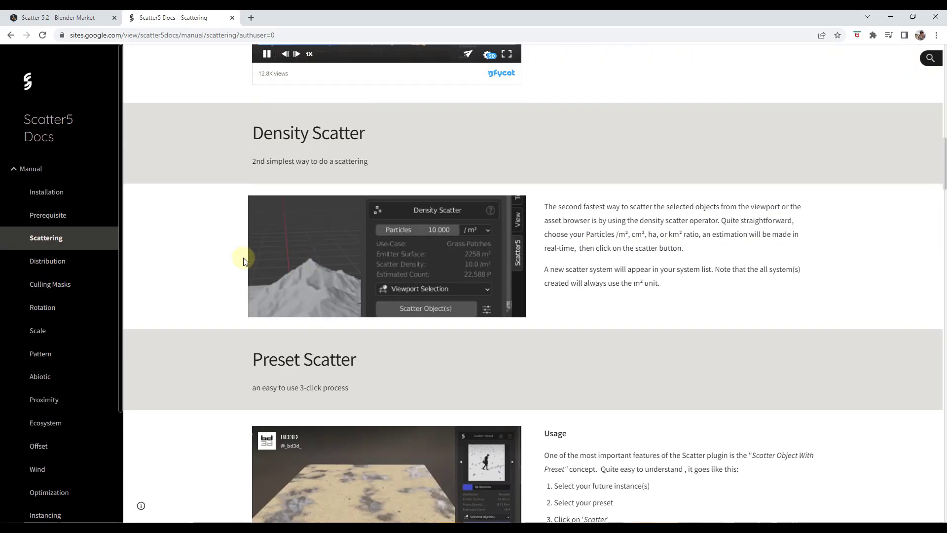
{"action": "scroll", "scroll_direction": "down", "scroll_amount": 3}
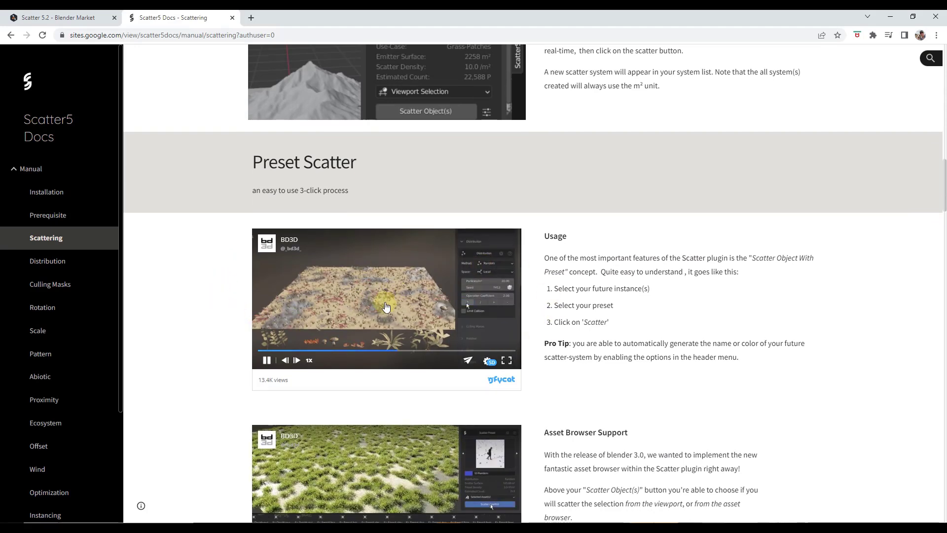
{"action": "scroll", "scroll_direction": "down", "scroll_amount": 3}
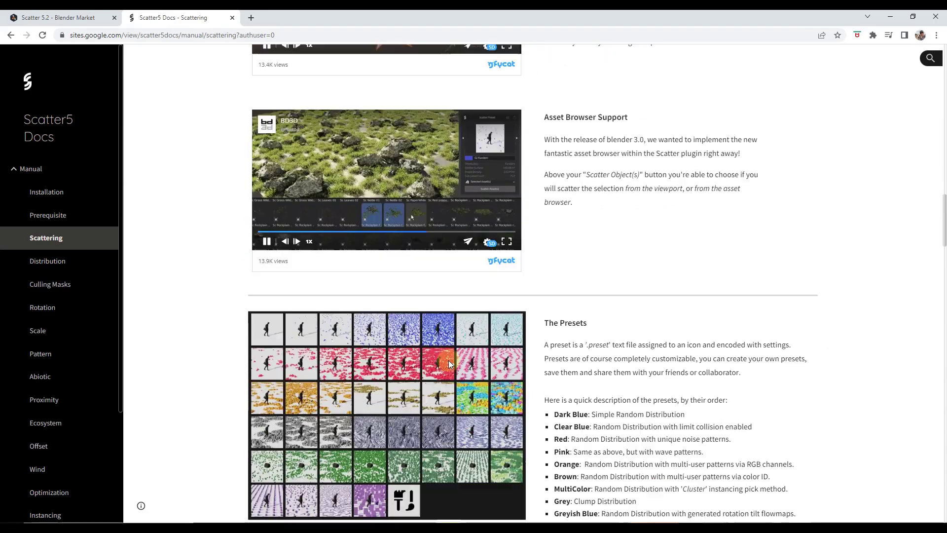
{"action": "scroll", "scroll_direction": "down", "scroll_amount": 3}
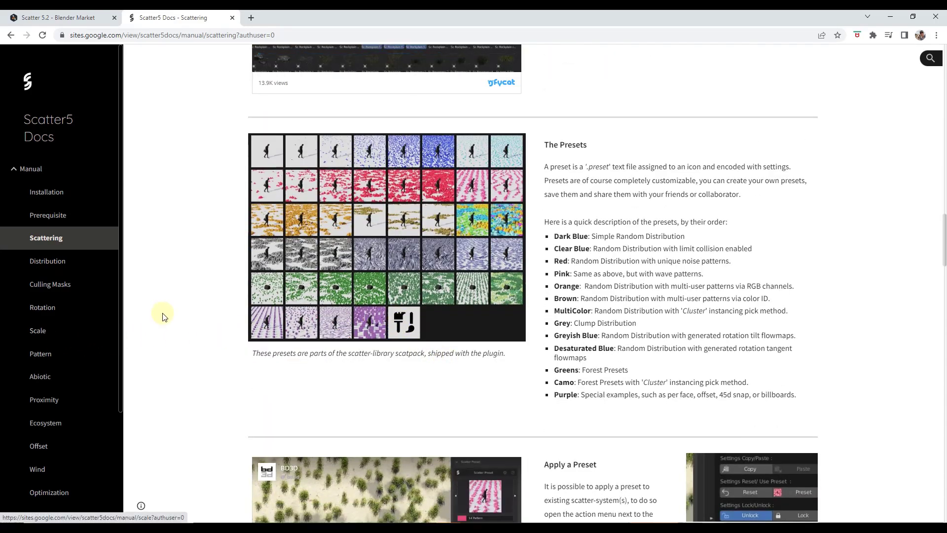
{"action": "left_click", "coordinate": [37, 330]}
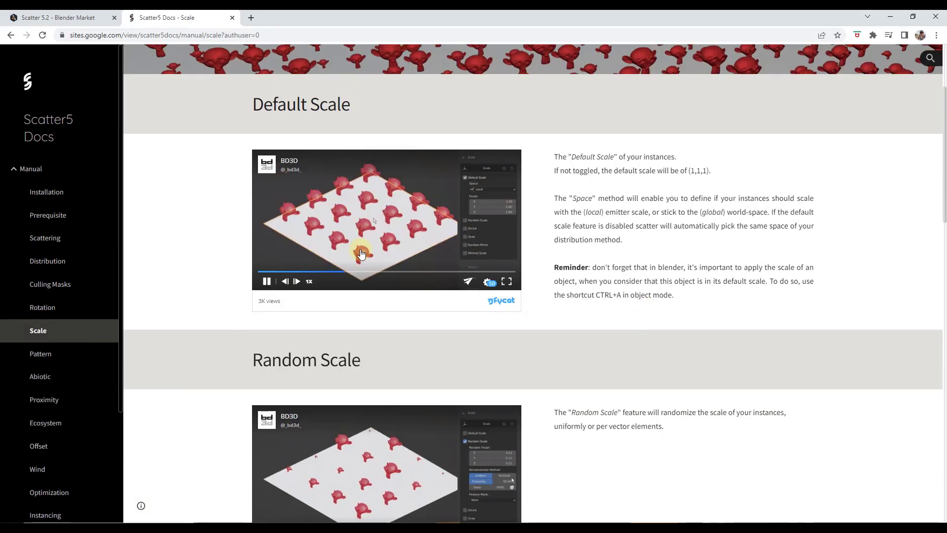
{"action": "scroll", "scroll_direction": "down", "scroll_amount": 3}
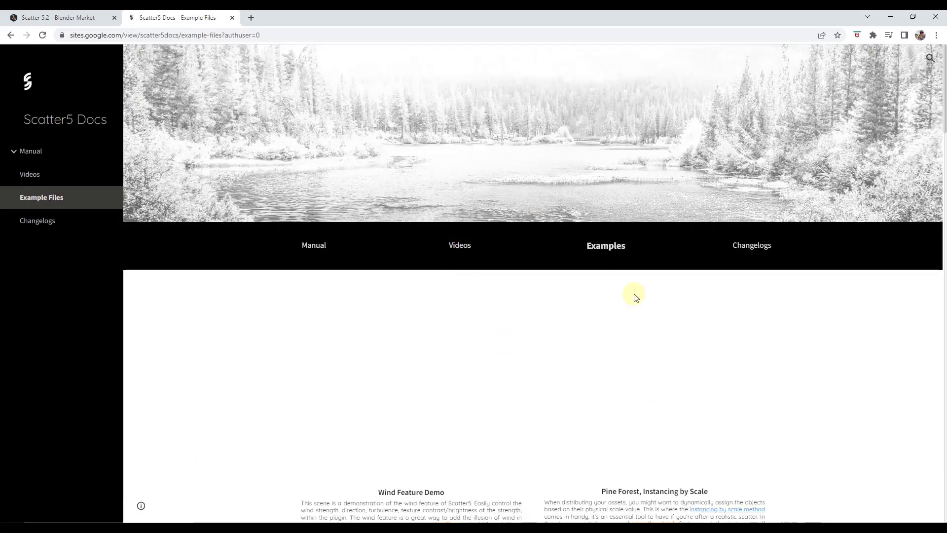
- Scroll through the example .blend downloads, including Dead Leaves Falling Animation
{"action": "scroll", "scroll_direction": "down", "scroll_amount": 3}
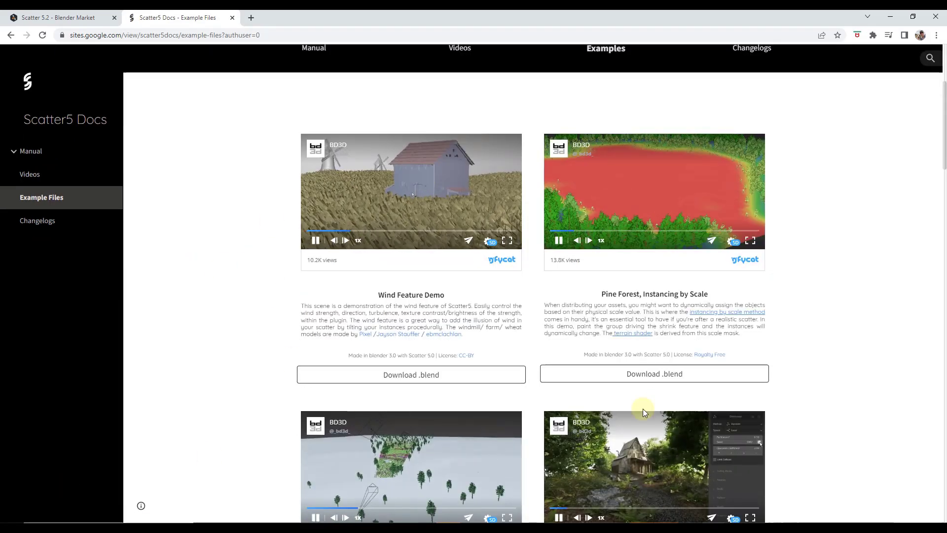
{"action": "scroll", "scroll_direction": "down", "scroll_amount": 3}
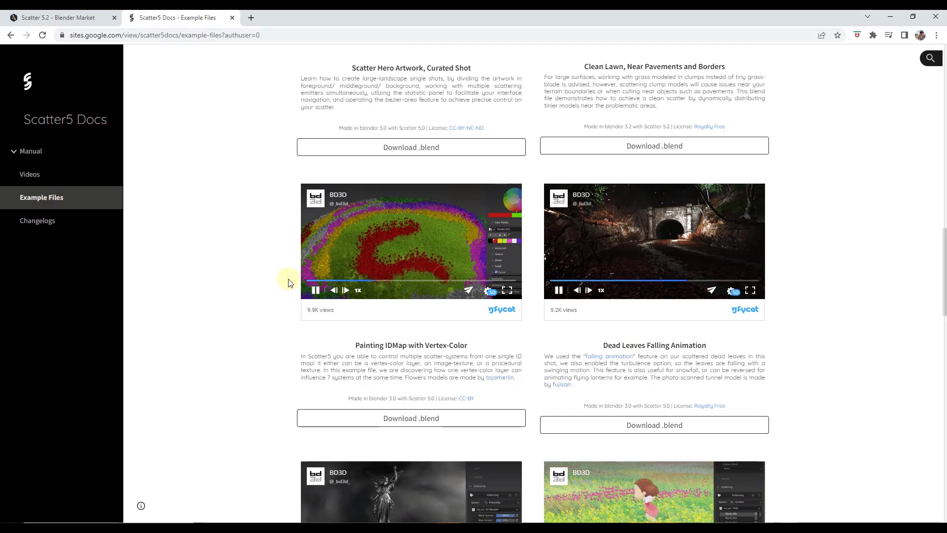
{"action": "scroll", "scroll_direction": "down", "scroll_amount": 3}
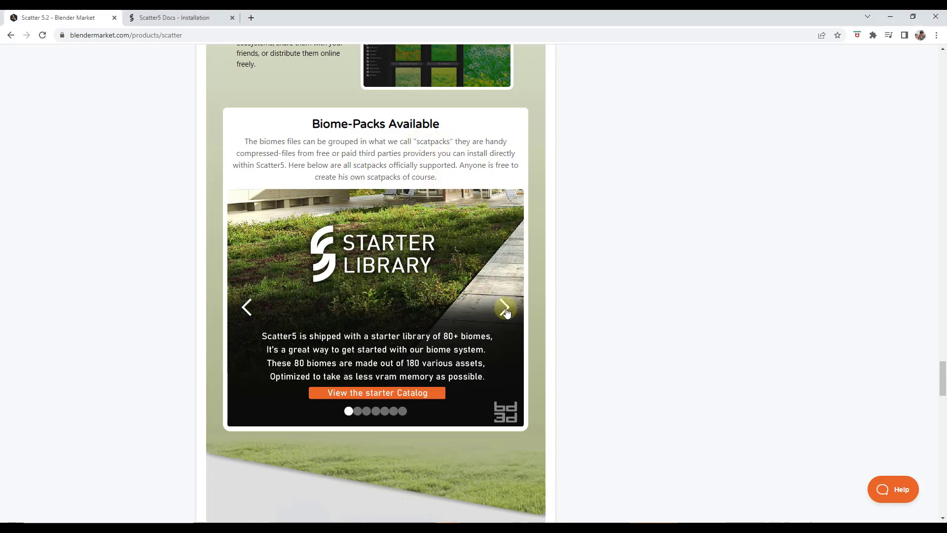
- Cycle the Biome-Packs carousel and open the Grassblade pack page in a new tab
{"action": "left_click", "coordinate": [504, 307]}
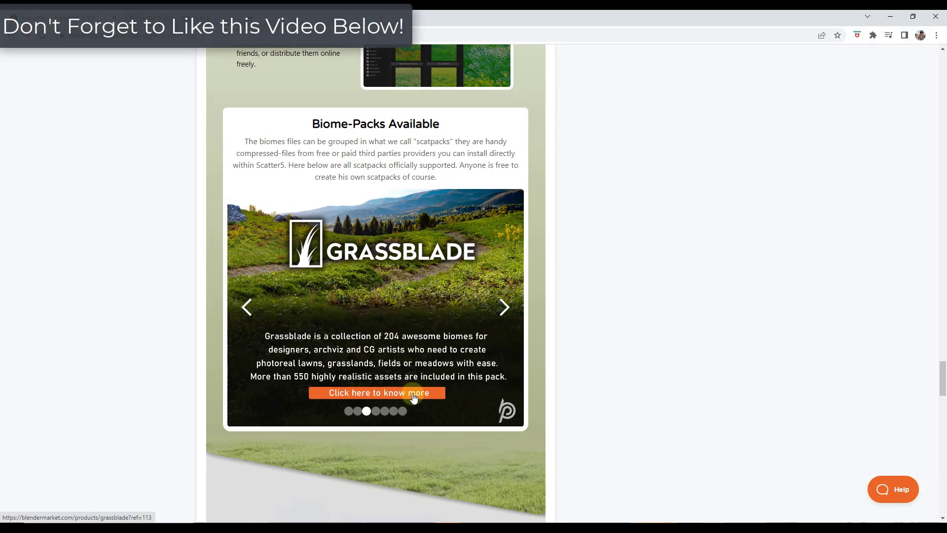
{"action": "mouse_move", "coordinate": [247, 308]}
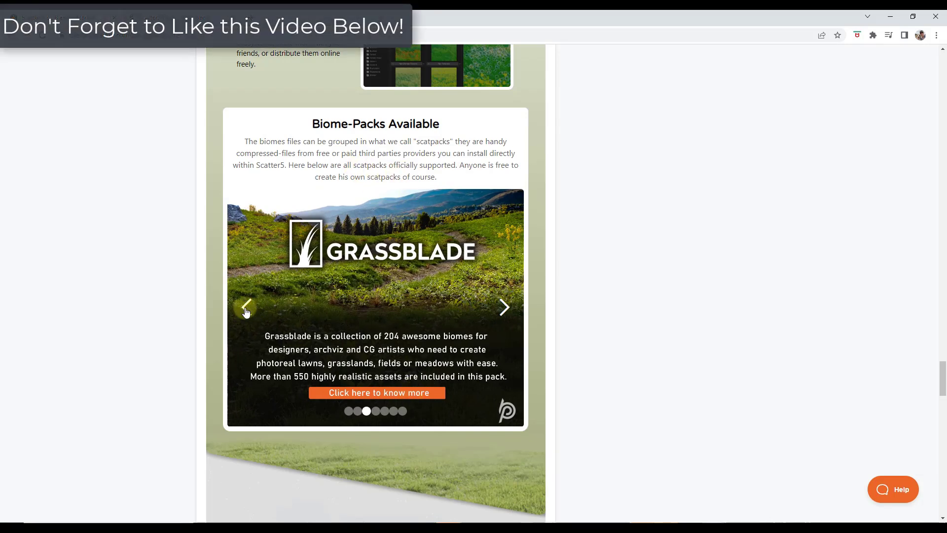
{"action": "left_click", "coordinate": [246, 307]}
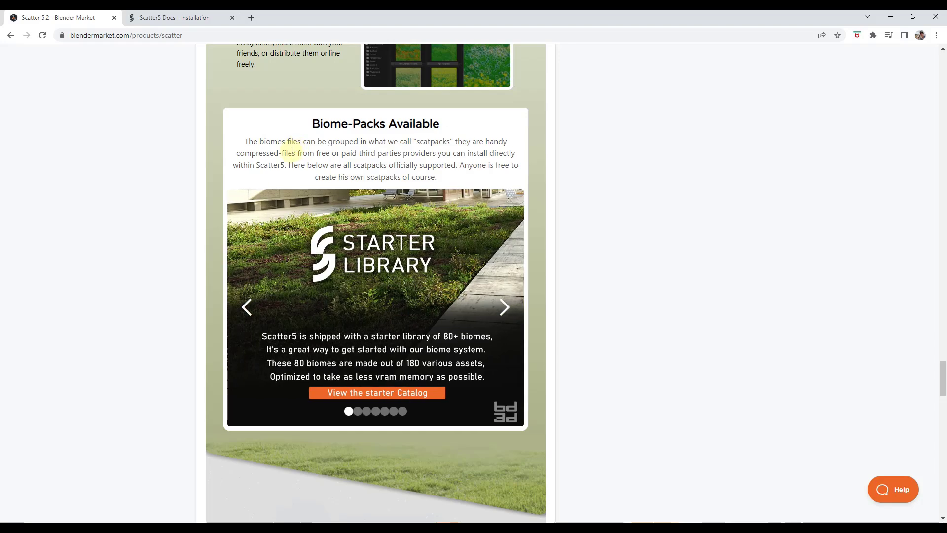
{"action": "left_click", "coordinate": [504, 307]}
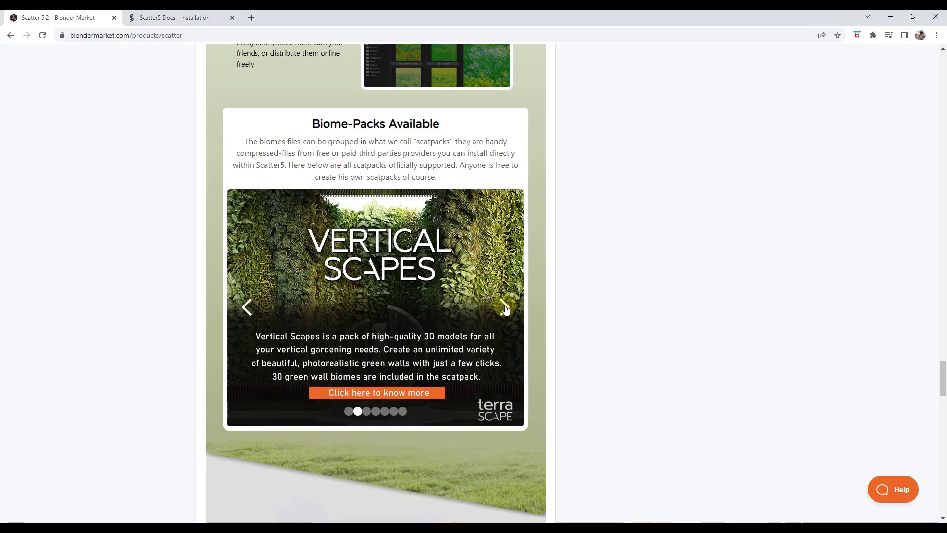
{"action": "left_click", "coordinate": [376, 393]}
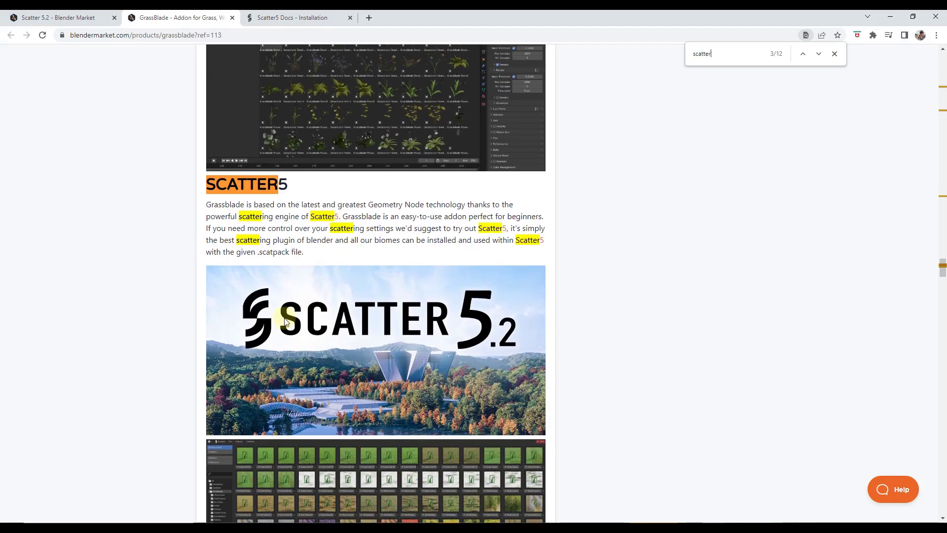
{"action": "mouse_move", "coordinate": [336, 216]}
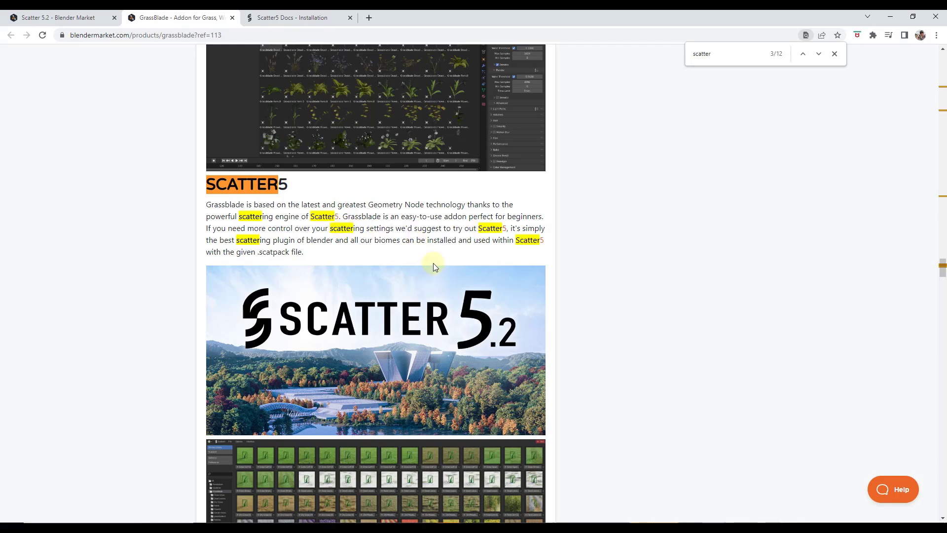
- Check the Grassblade page for Scatter5 mentions and return to the Scatter 5.2 page
{"action": "scroll", "scroll_direction": "up", "scroll_amount": 3}
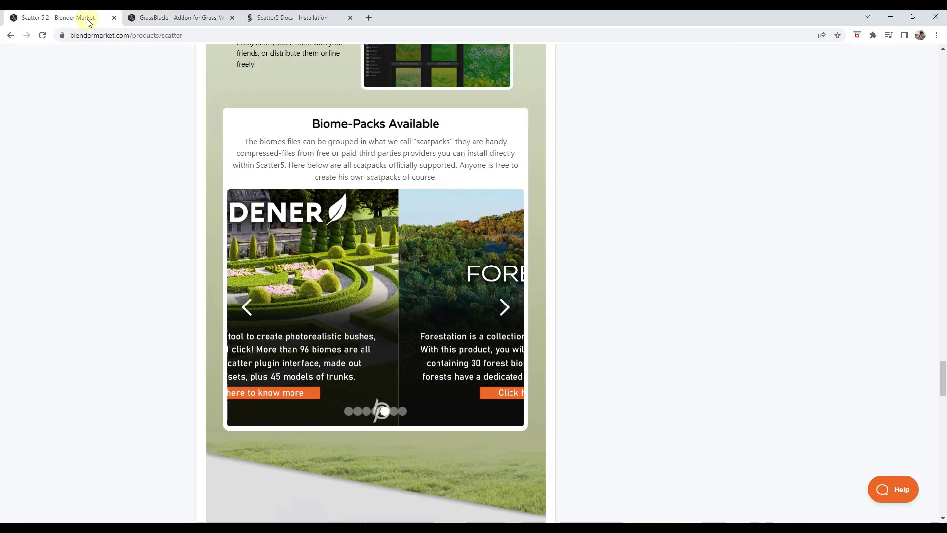
{"action": "left_click", "coordinate": [504, 307]}
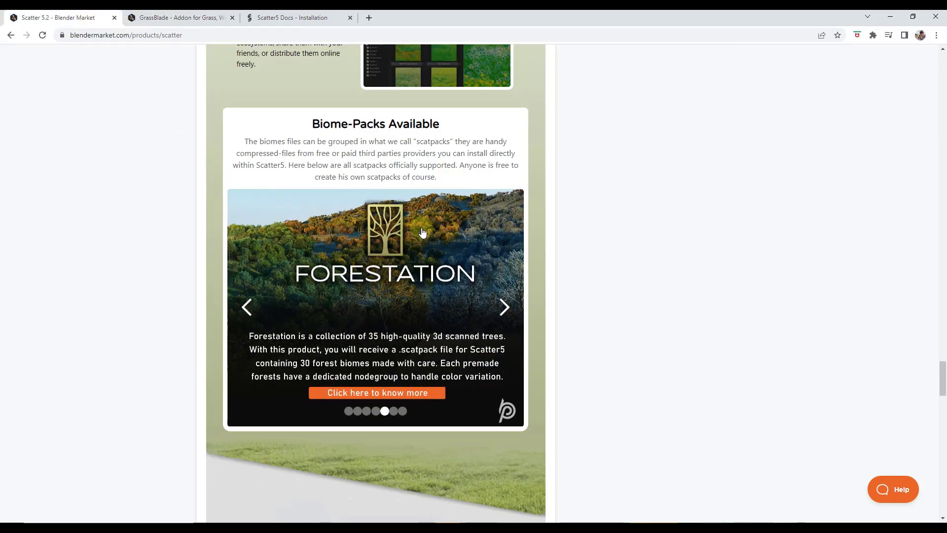
{"action": "mouse_move", "coordinate": [377, 245]}
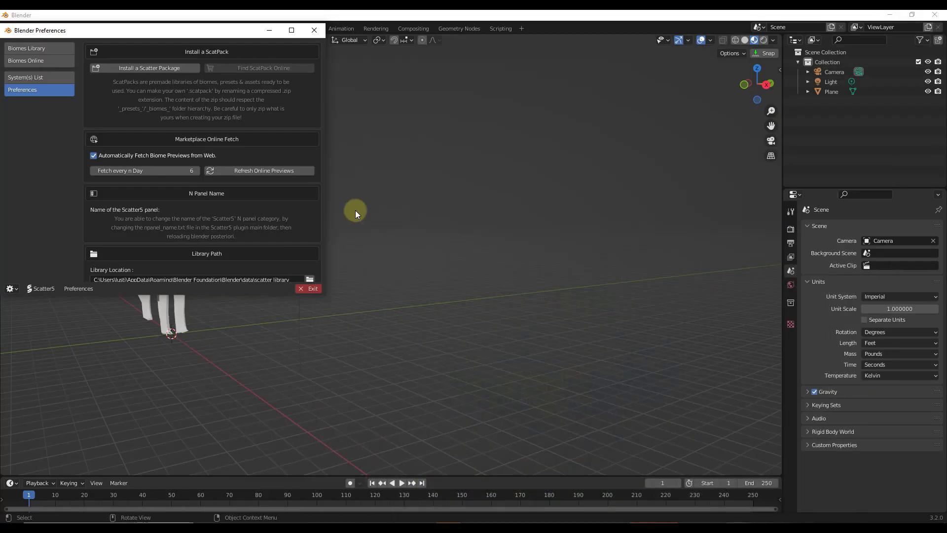
- Install default library.scatpack through Scatter5's Install a Scatter Package option
{"action": "left_click", "coordinate": [144, 67]}
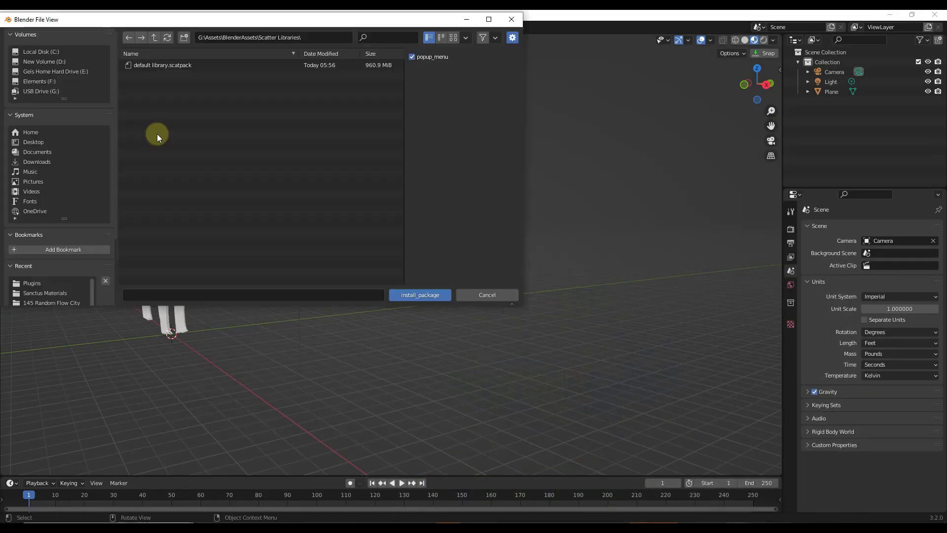
{"action": "left_click", "coordinate": [162, 65]}
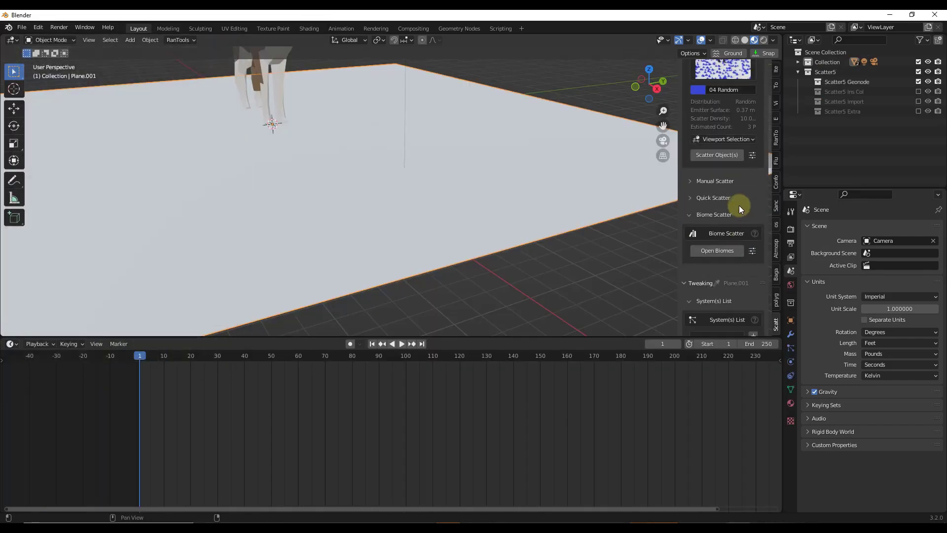
- Browse the Biomes Online packs and the installed Biomes Library in the Scatter5 biomes window
{"action": "left_click", "coordinate": [716, 250]}
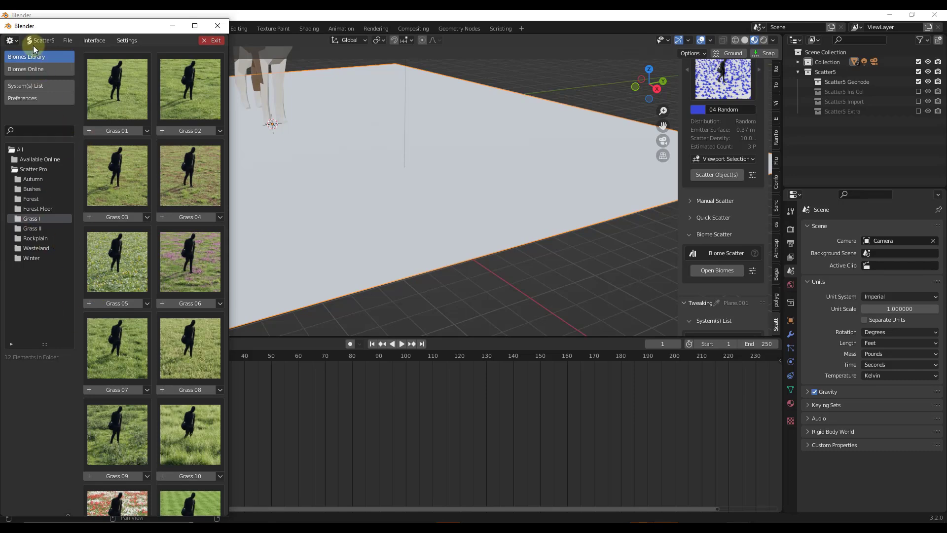
{"action": "left_click", "coordinate": [25, 69]}
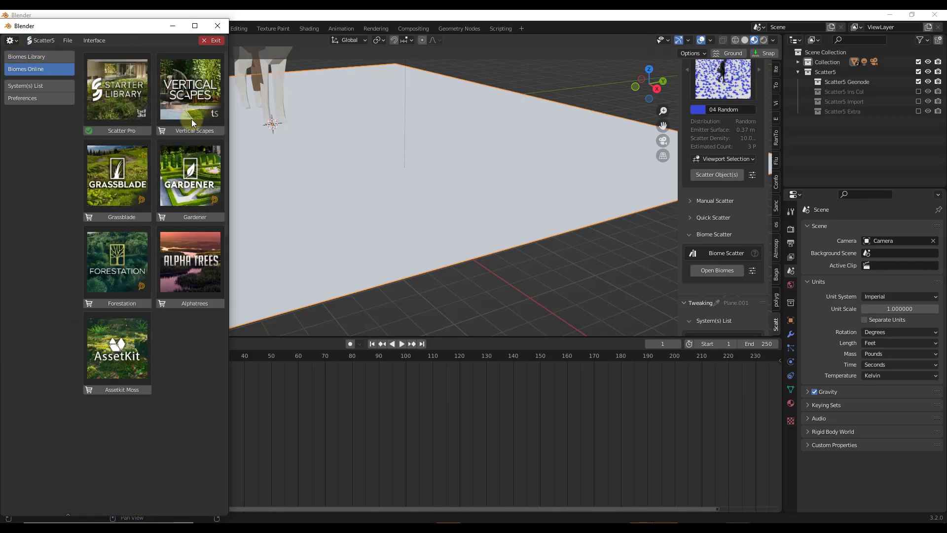
{"action": "mouse_move", "coordinate": [159, 356]}
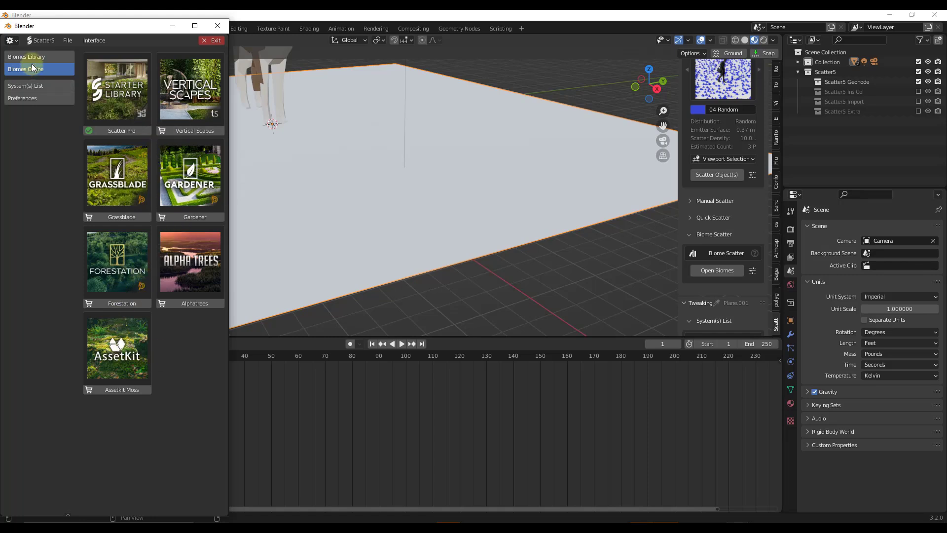
{"action": "left_click", "coordinate": [25, 68]}
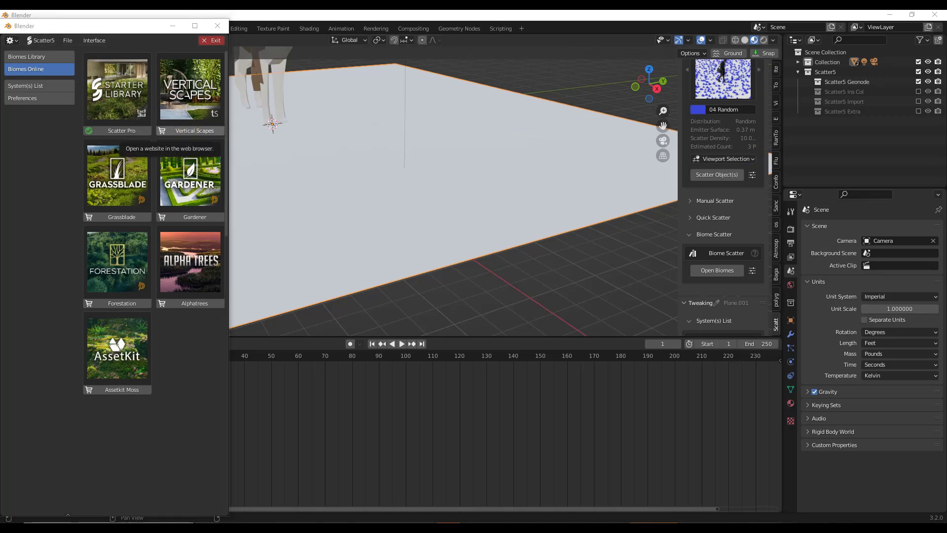
{"action": "left_click", "coordinate": [189, 90]}
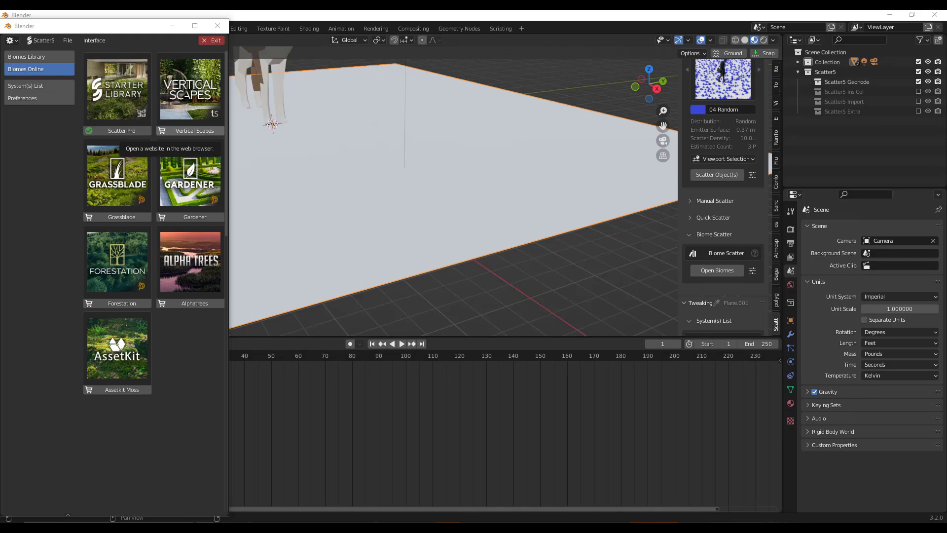
{"action": "left_click", "coordinate": [27, 56]}
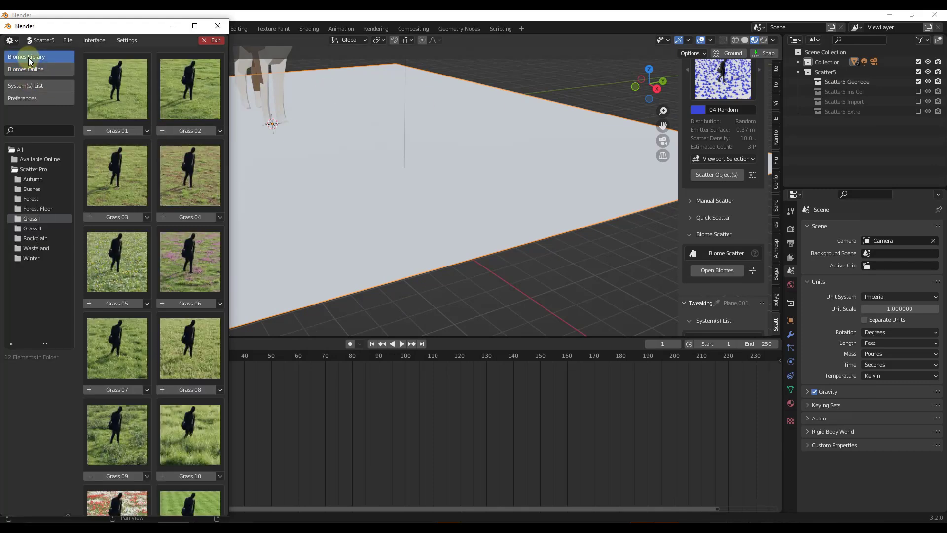
{"action": "mouse_move", "coordinate": [141, 184]}
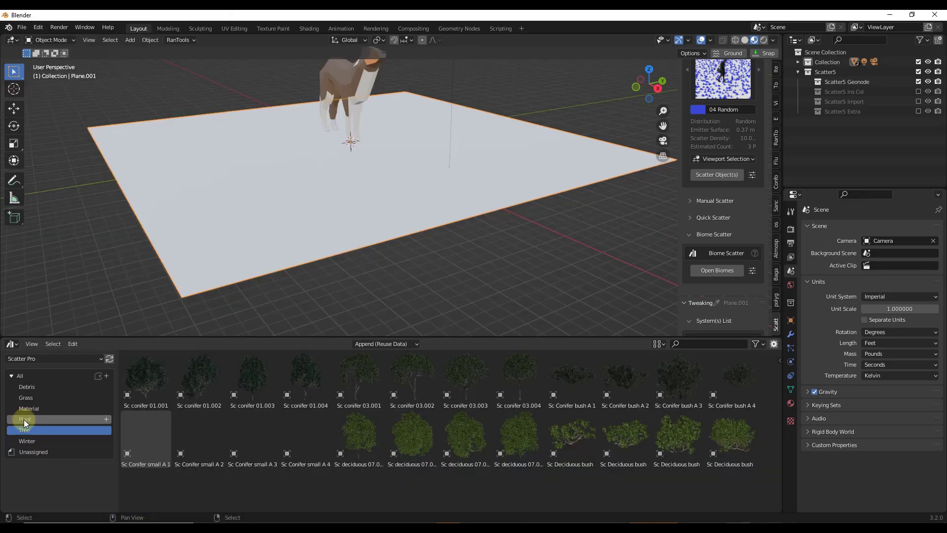
- Add the Sc conifer 03.002 tree from Scatter Pro assets beside the llama
{"action": "left_click", "coordinate": [24, 430]}
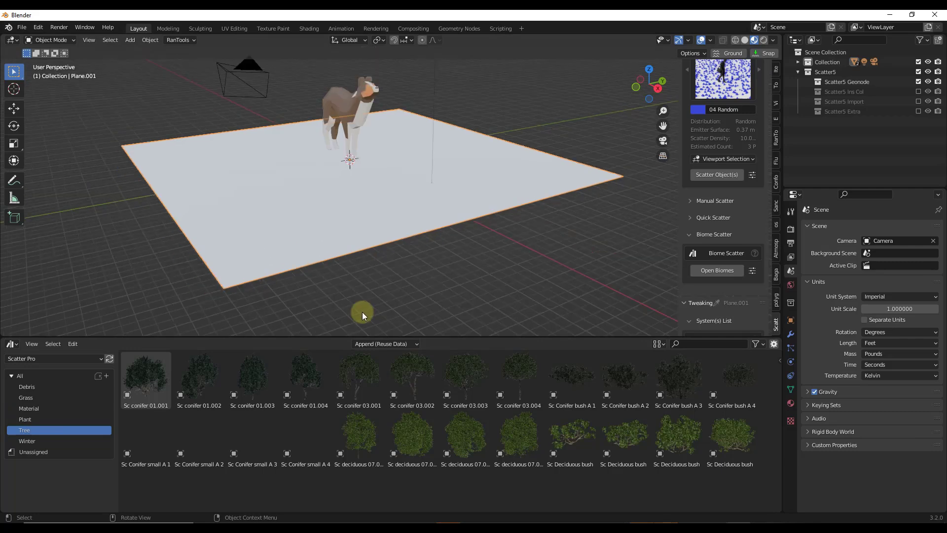
{"action": "left_click", "coordinate": [412, 377]}
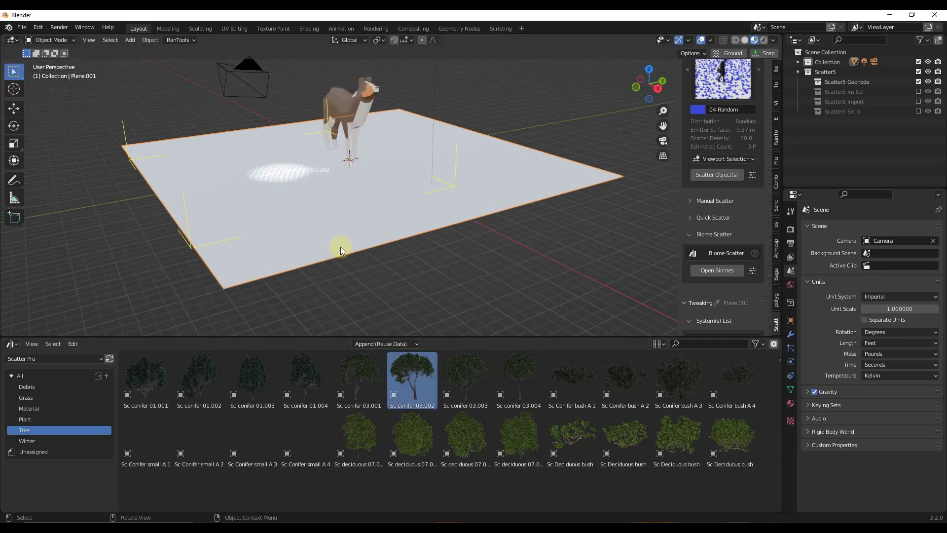
{"action": "left_click", "coordinate": [465, 381]}
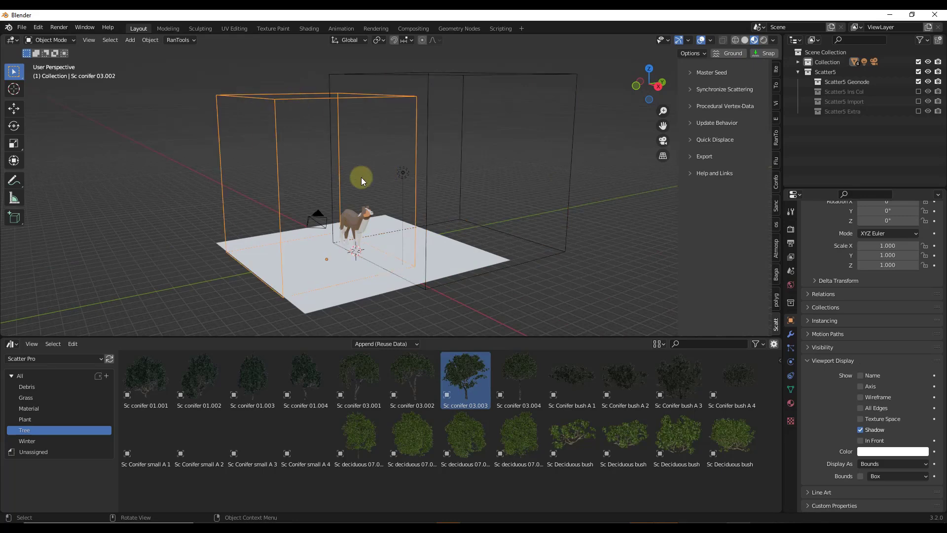
{"action": "left_click_drag", "start_coordinate": [361, 181], "coordinate": [361, 99]}
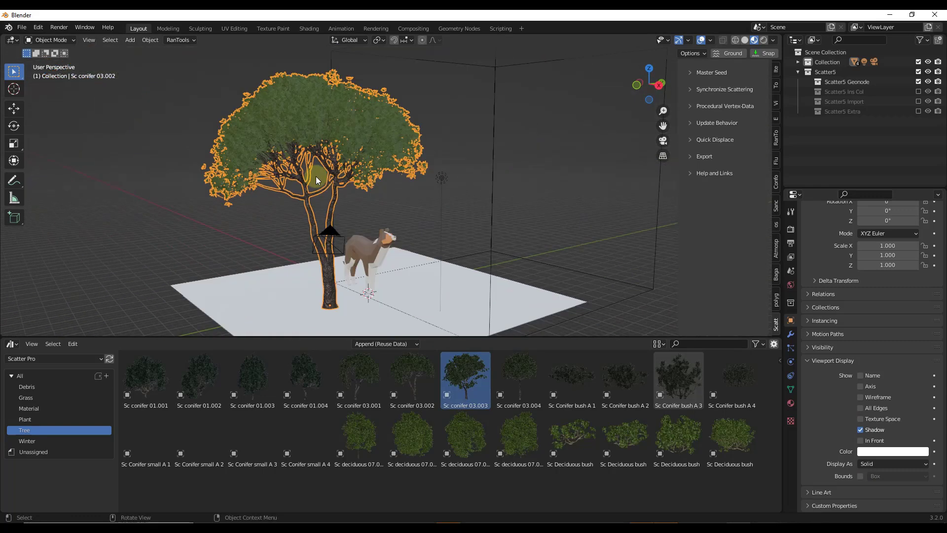
- Set the conifer's viewport Display As option to Bounds
{"action": "left_click", "coordinate": [892, 464]}
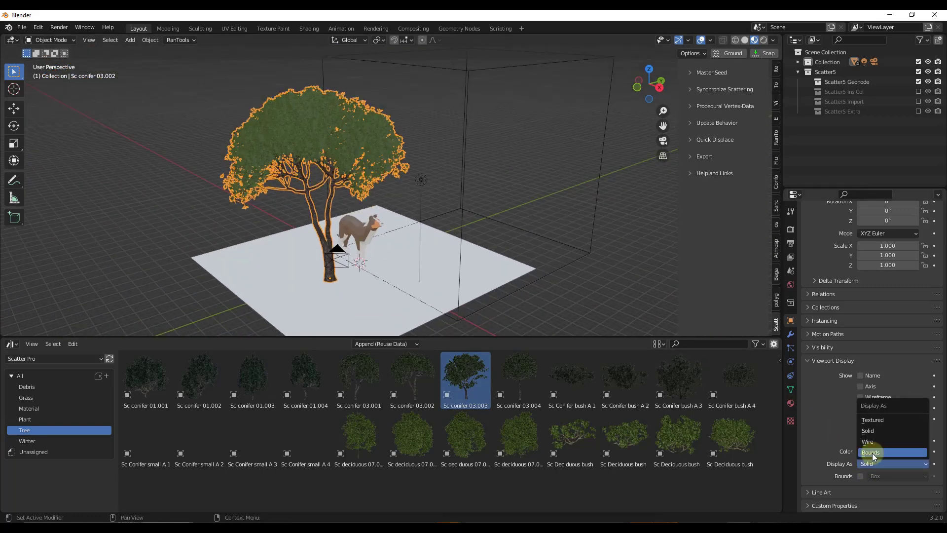
{"action": "left_click", "coordinate": [870, 452]}
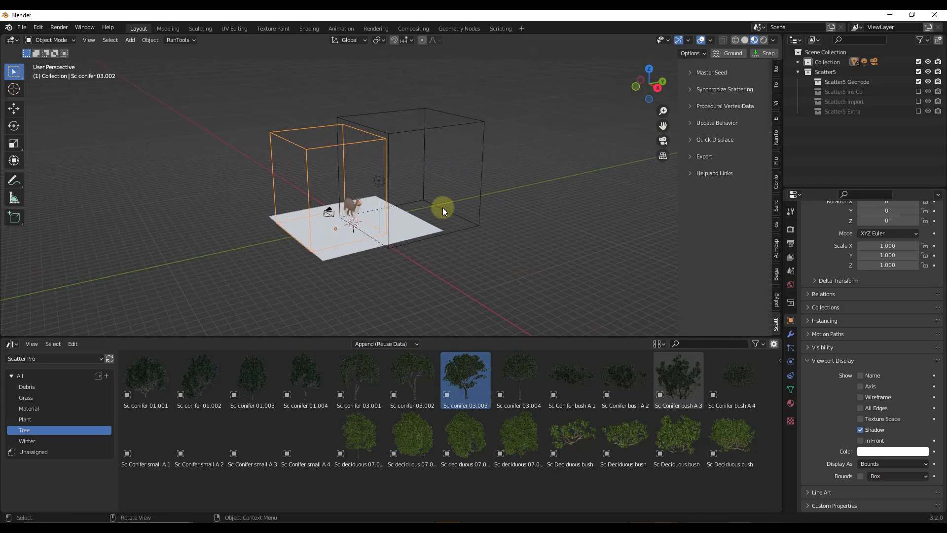
{"action": "left_click", "coordinate": [37, 28]}
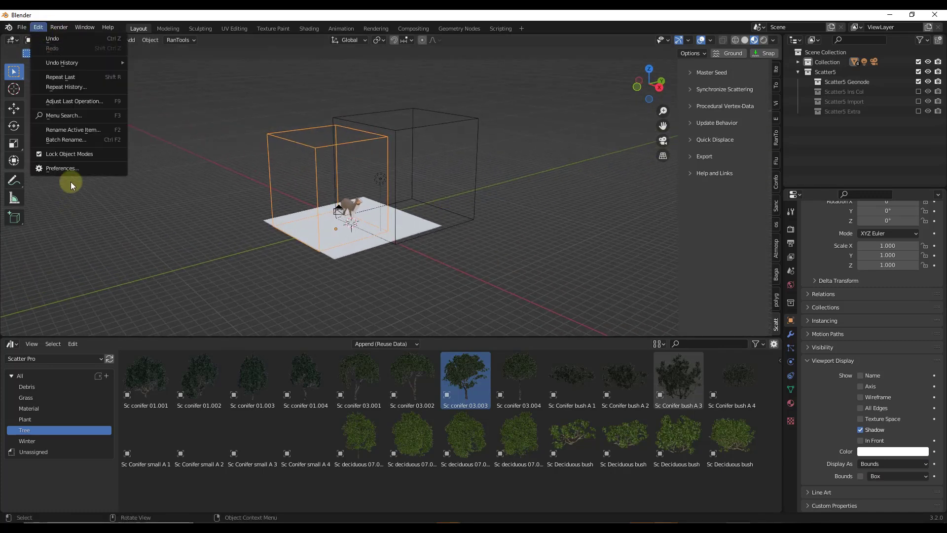
{"action": "left_click", "coordinate": [62, 168]}
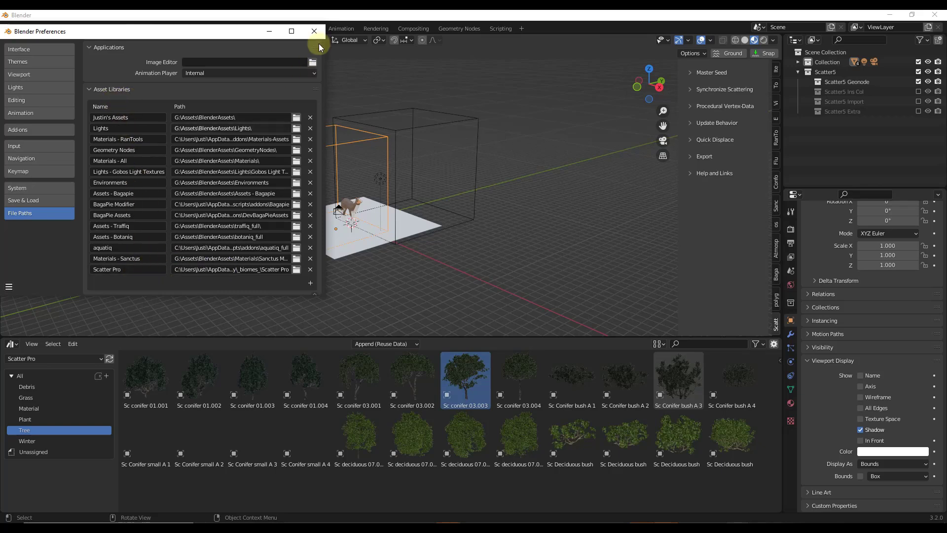
{"action": "left_click", "coordinate": [314, 30]}
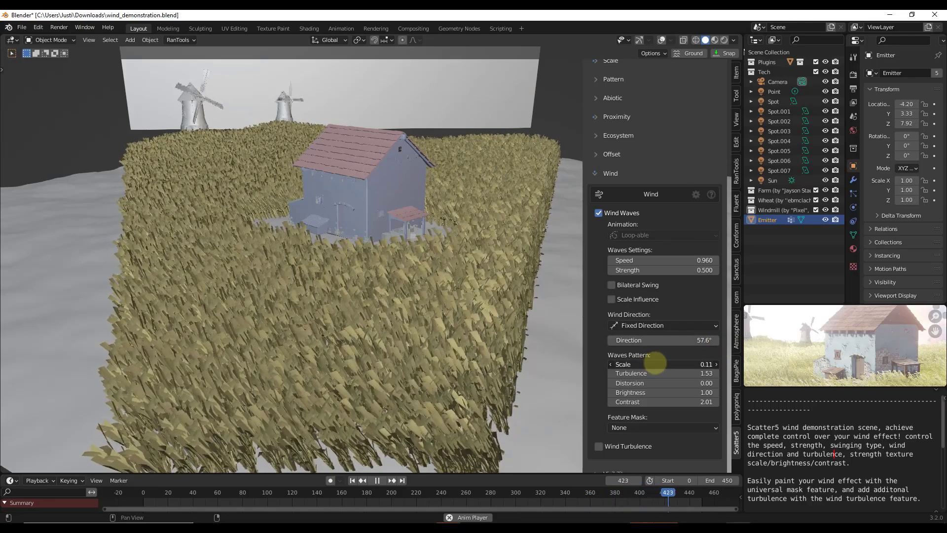
- Adjust the Waves Pattern Scale slider in the Scatter5 Wind panel
{"action": "left_click_drag", "start_coordinate": [658, 364], "coordinate": [662, 363]}
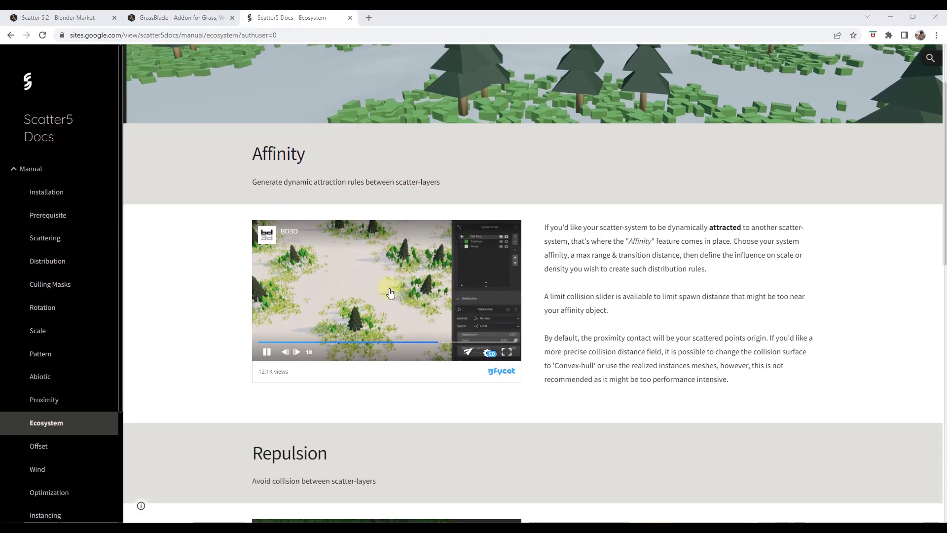
- Scroll the Scatter5 Docs Ecosystem page down to the Affinity section
{"action": "scroll", "scroll_direction": "down", "scroll_amount": 3}
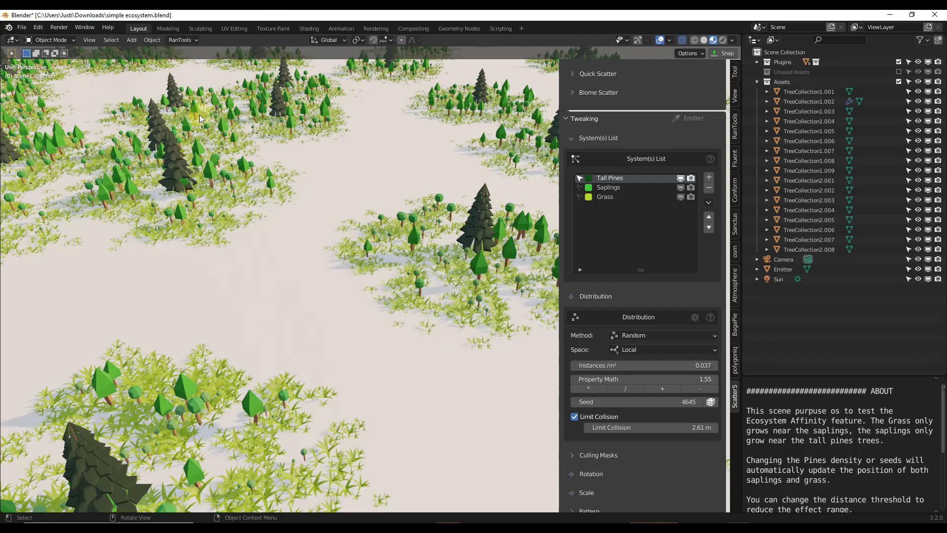
{"action": "mouse_move", "coordinate": [548, 296]}
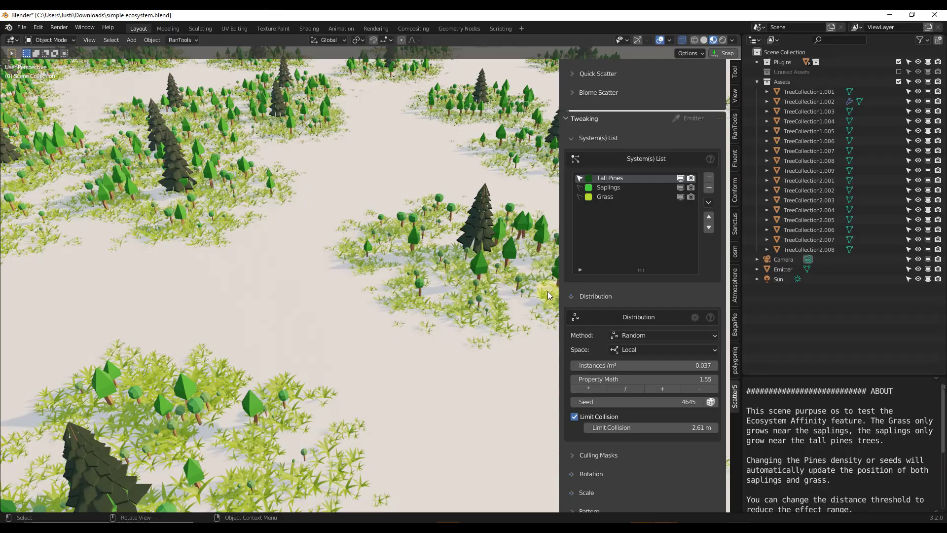
- Raise the Tall Pines instance density and change their distribution seed
{"action": "left_click_drag", "start_coordinate": [869, 420], "coordinate": [886, 439]}
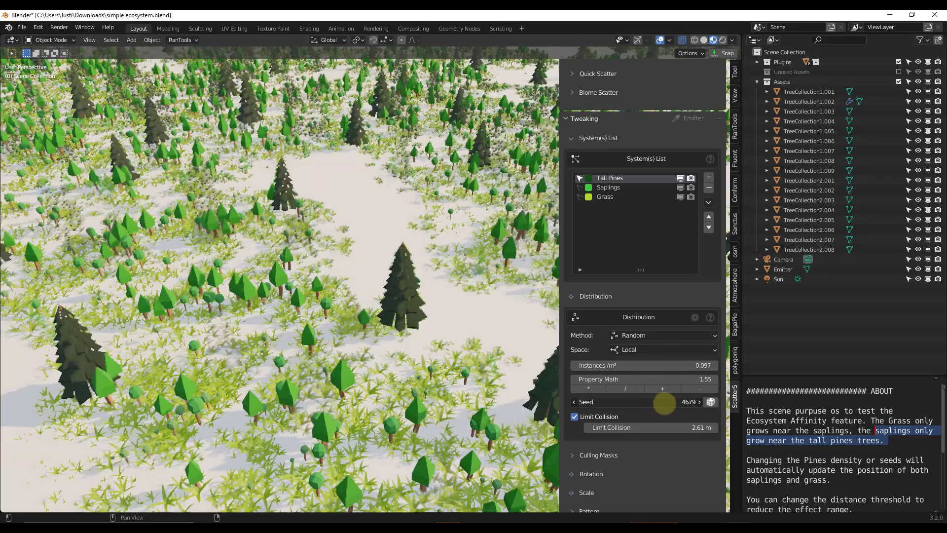
{"action": "left_click_drag", "start_coordinate": [664, 402], "coordinate": [634, 402]}
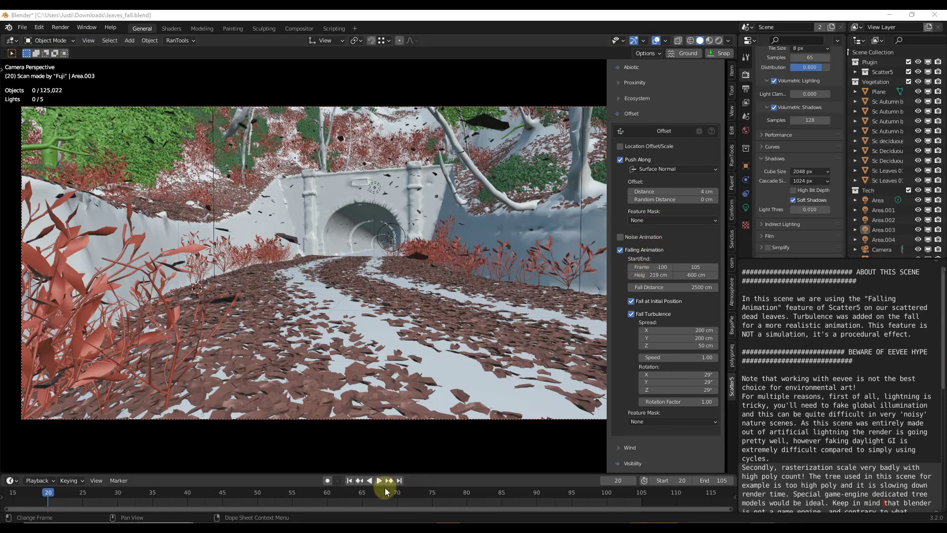
- Play the falling leaves animation in the Timeline, then pause it
{"action": "left_click", "coordinate": [379, 480]}
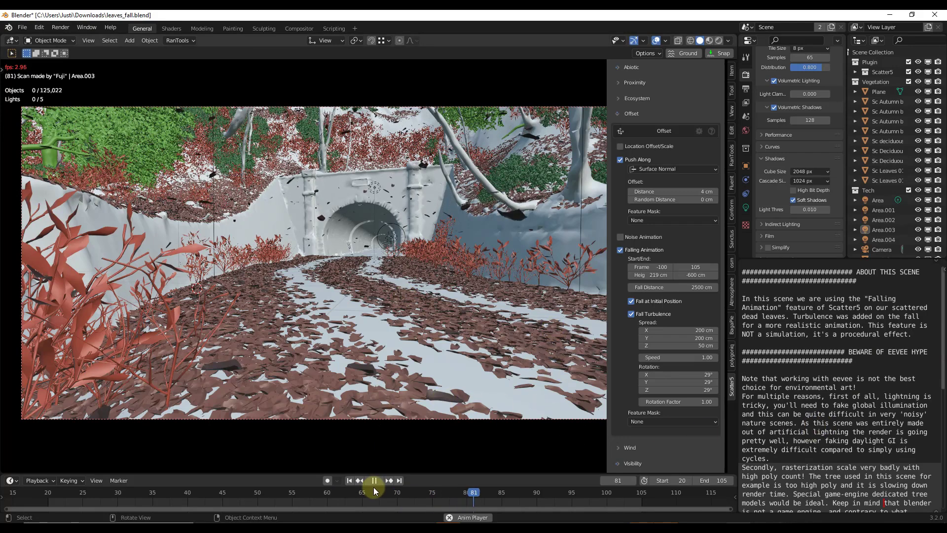
{"action": "left_click", "coordinate": [373, 480]}
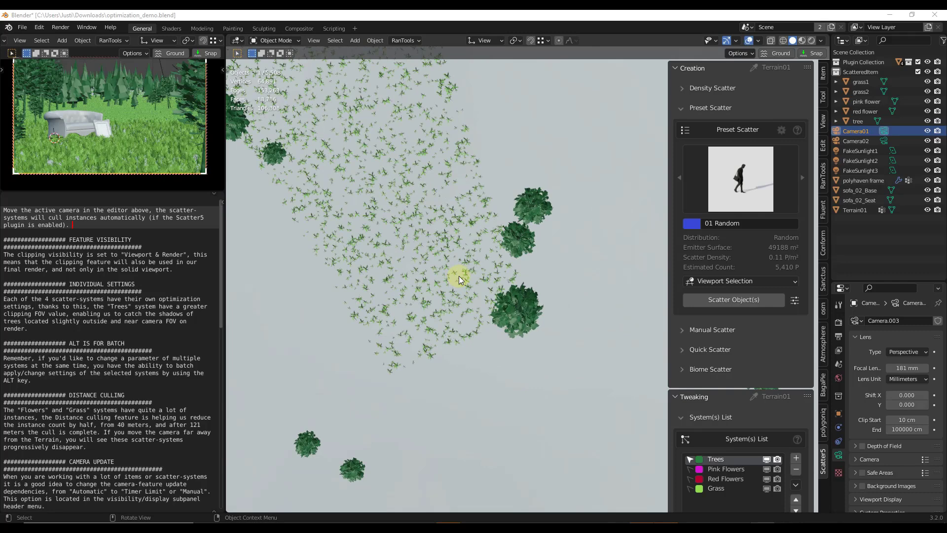
{"action": "mouse_move", "coordinate": [112, 140]}
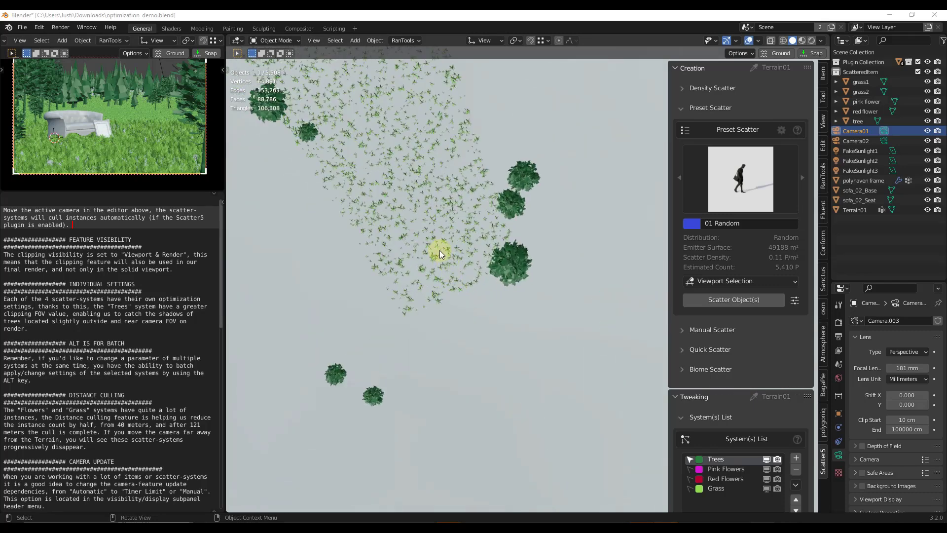
{"action": "mouse_move", "coordinate": [522, 415]}
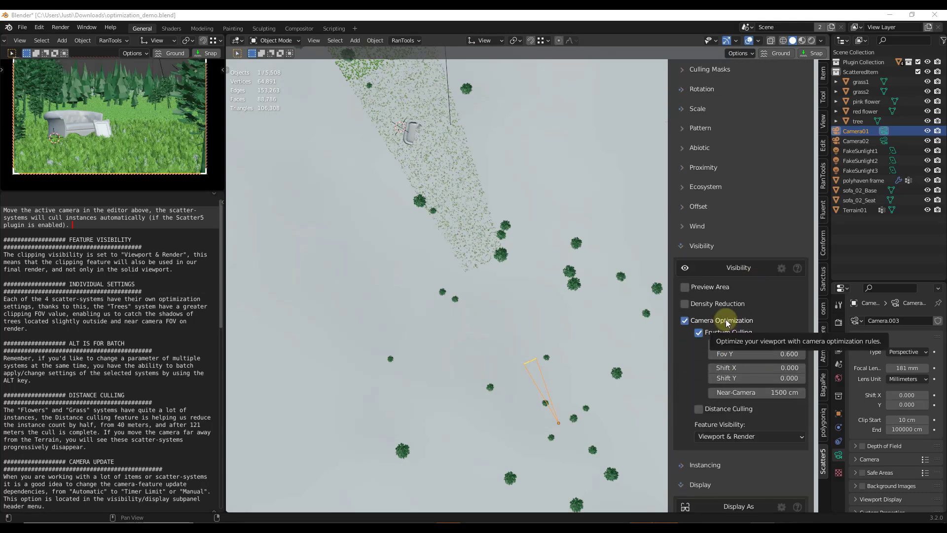
- Enable Trees camera frustum culling and move Camera01 around the terrain to watch instances cull
{"action": "left_click", "coordinate": [536, 374]}
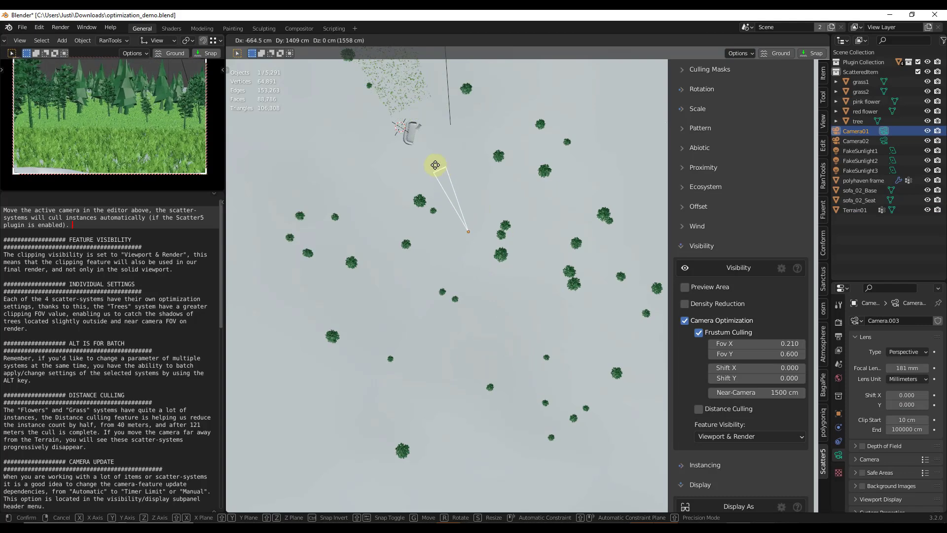
{"action": "left_click_drag", "start_coordinate": [435, 165], "coordinate": [441, 185]}
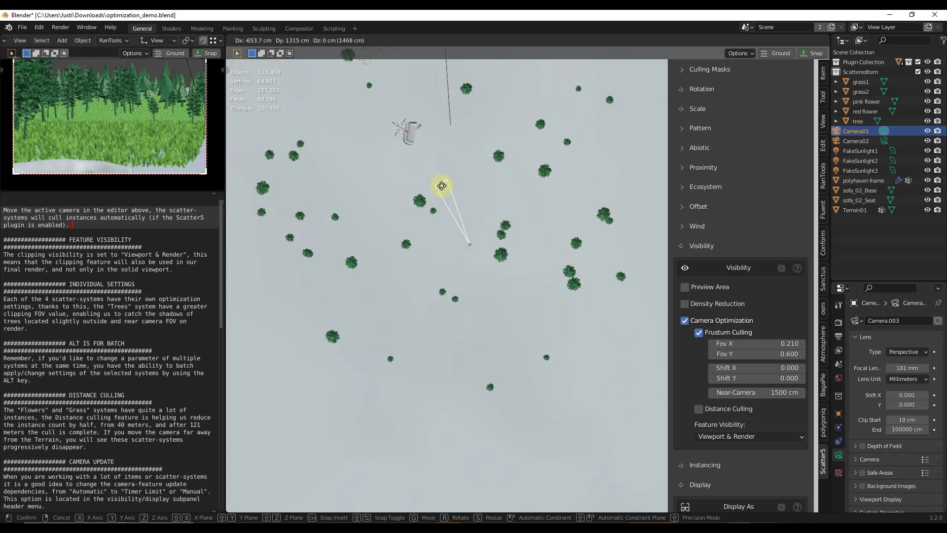
{"action": "left_click_drag", "start_coordinate": [442, 185], "coordinate": [403, 235]}
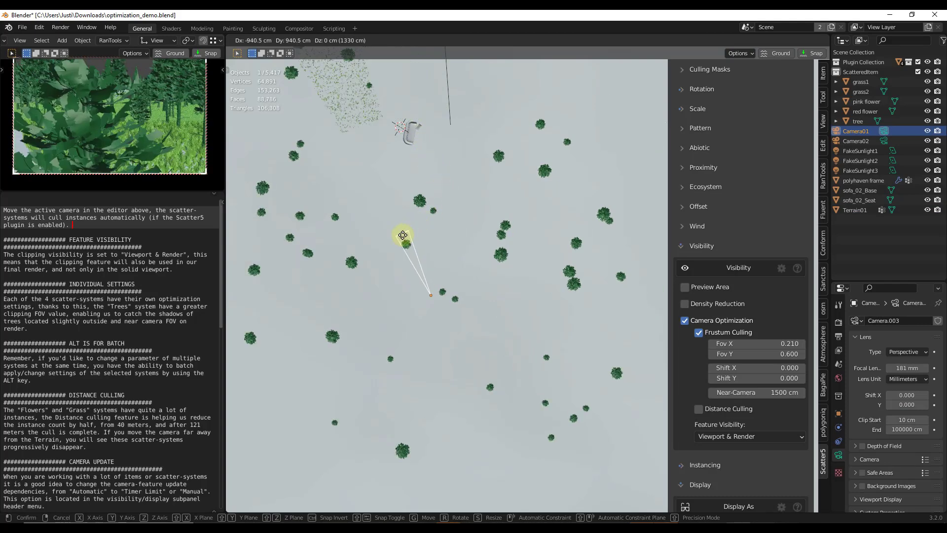
{"action": "left_click_drag", "start_coordinate": [401, 236], "coordinate": [368, 258]}
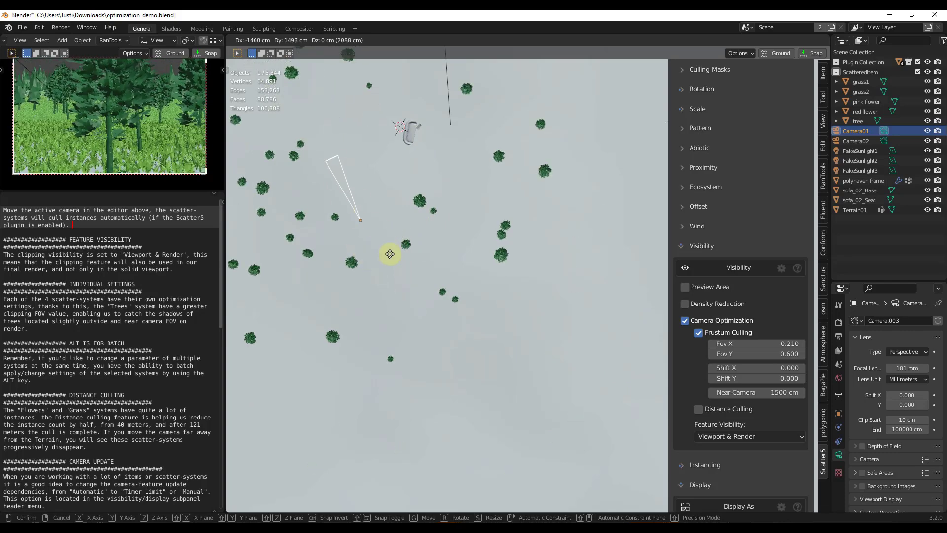
{"action": "left_click_drag", "start_coordinate": [390, 253], "coordinate": [432, 314]}
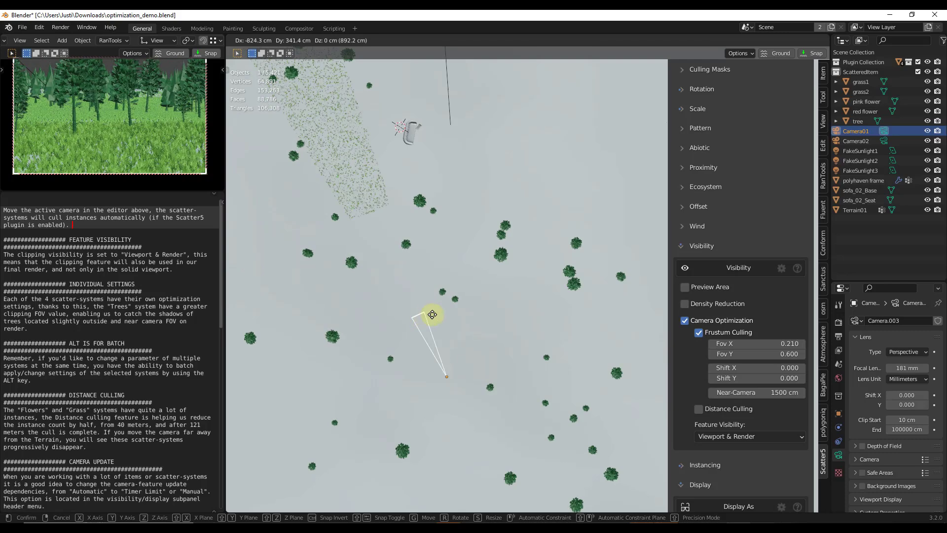
{"action": "left_click_drag", "start_coordinate": [432, 314], "coordinate": [487, 296]}
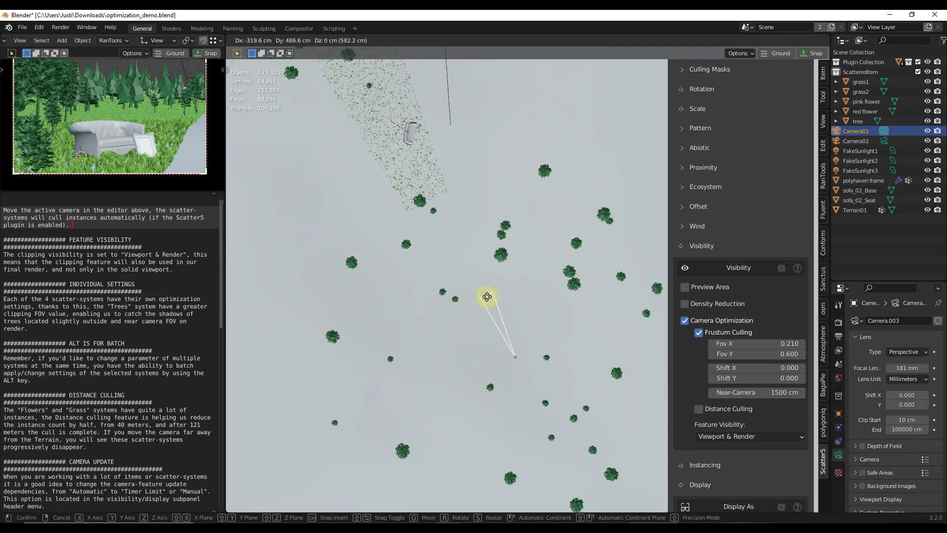